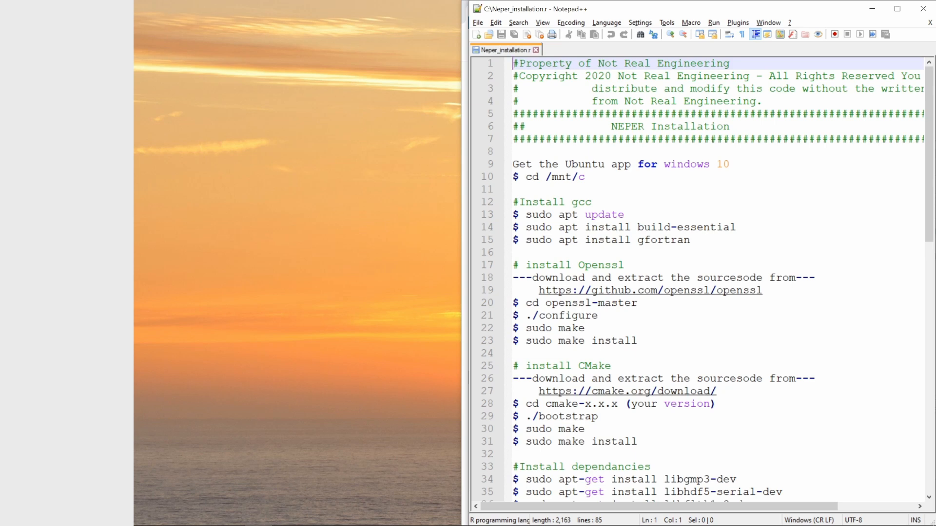
# Step: Review the NEPER installation notes and launch the Ubuntu app from the Start menu
pyautogui.doubleClick(626, 126)
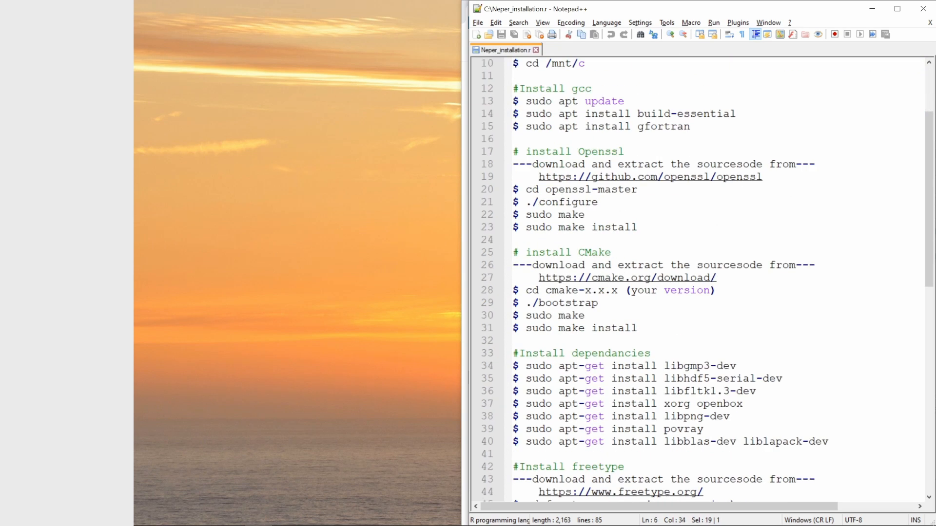
pyautogui.scroll(-3)
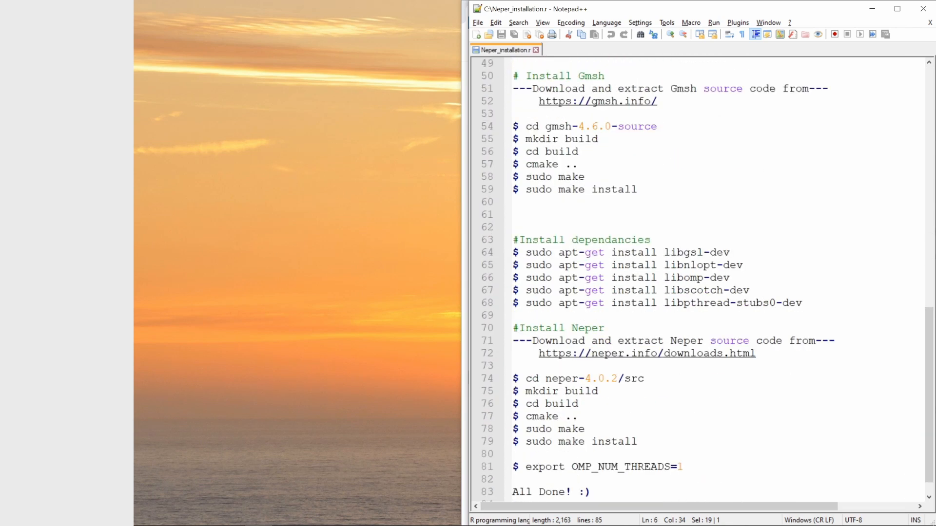
pyautogui.scroll(3)
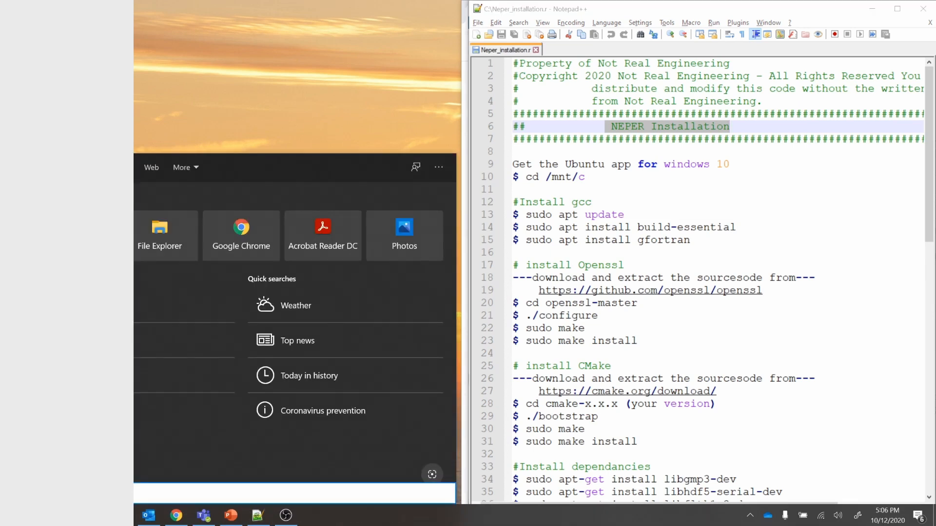
pyautogui.write('ubuntu')
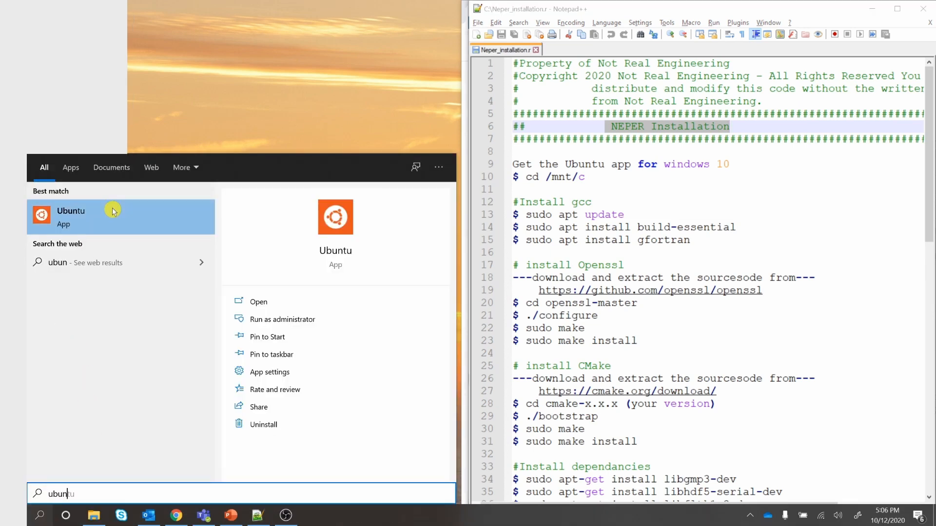
pyautogui.click(70, 217)
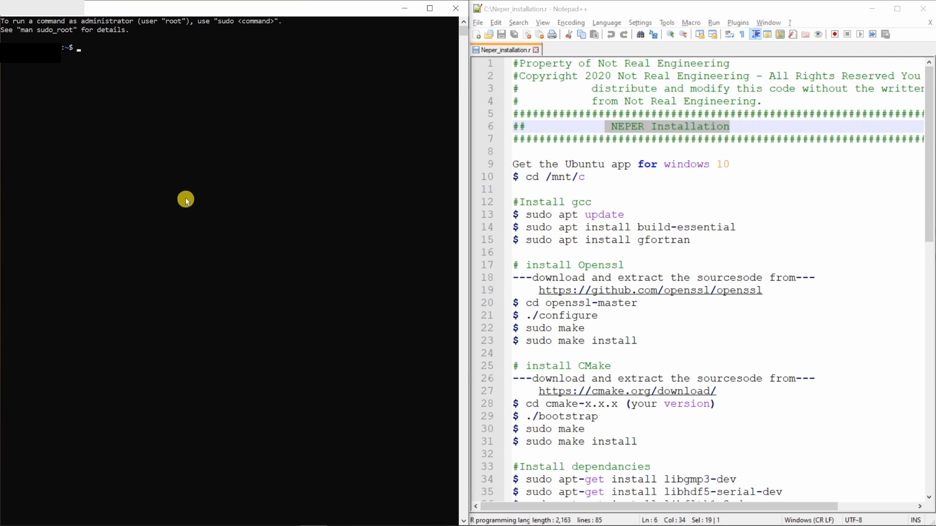
# Step: Move the terminal into /mnt/c and then into the Ubuntu_app_softwares folder
pyautogui.doubleClick(649, 291)
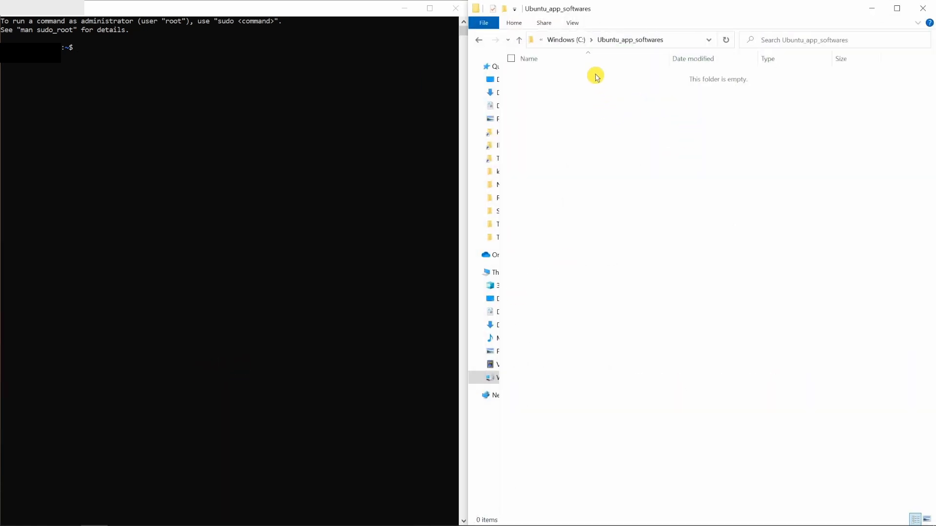
pyautogui.click(629, 39)
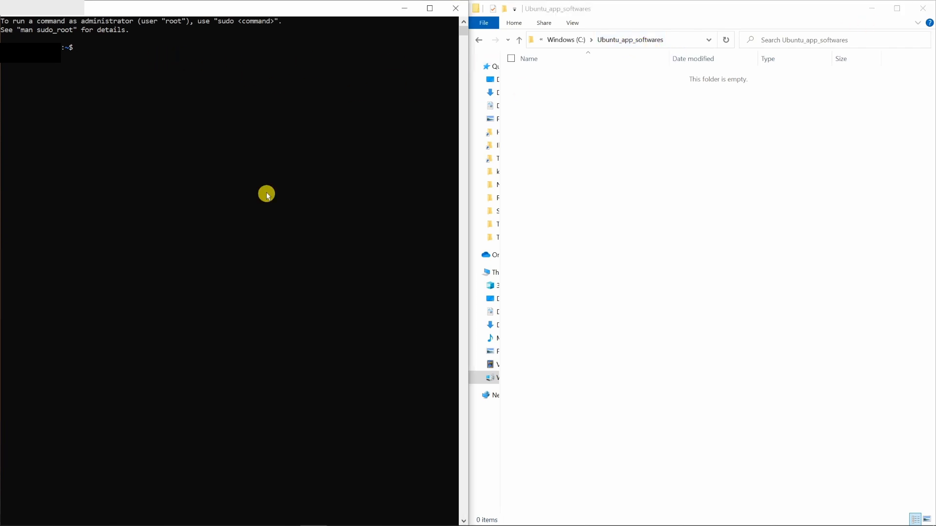
pyautogui.write('cd /mnt/')
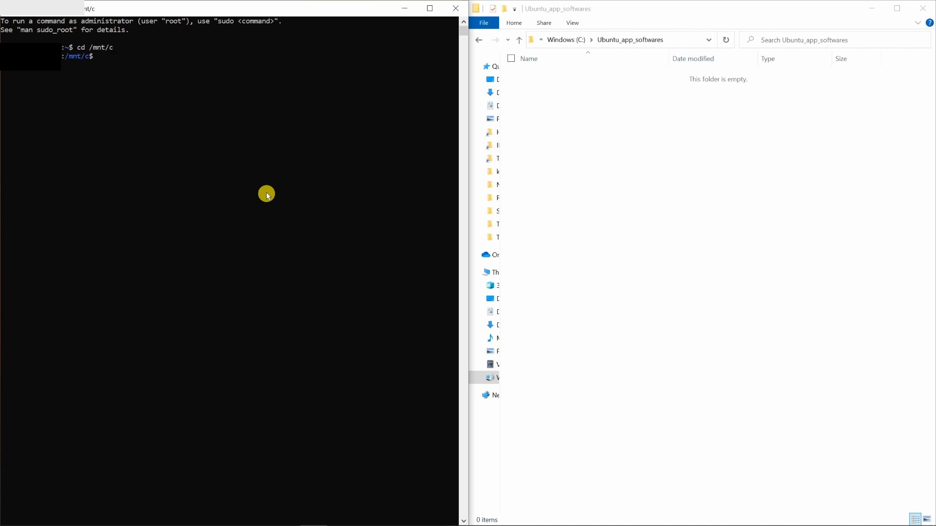
pyautogui.write('cd U')
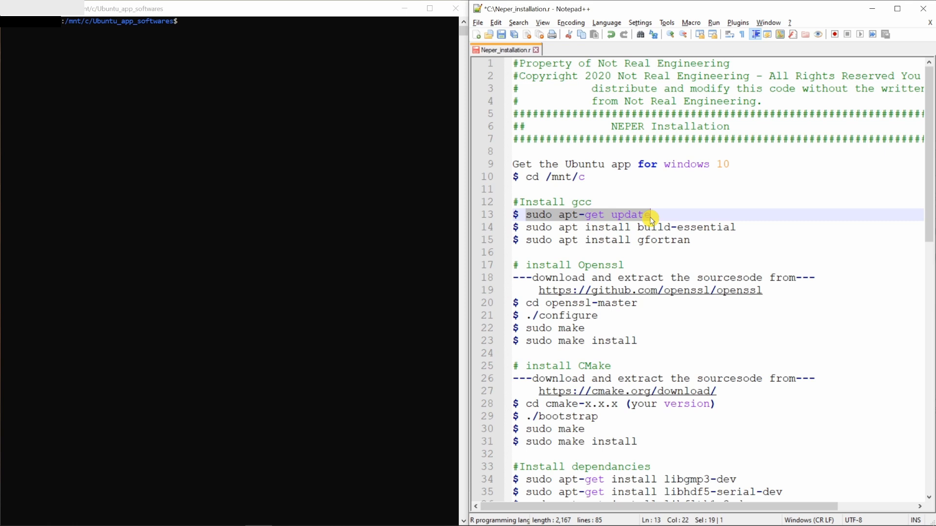
# Step: Run sudo apt-get update, install build-essential and gfortran, and verify gcc runs
pyautogui.write('sudo apt-get update')
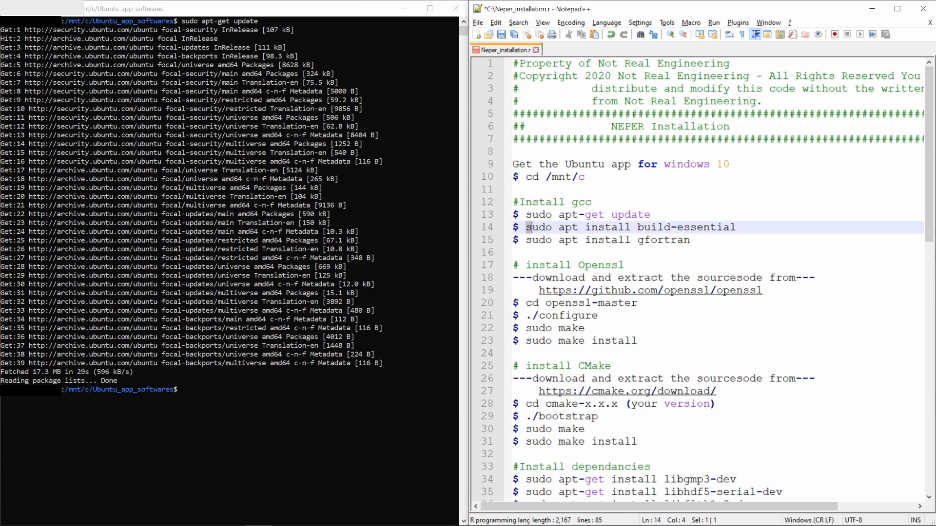
pyautogui.moveTo(527, 228); pyautogui.dragTo(735, 227)
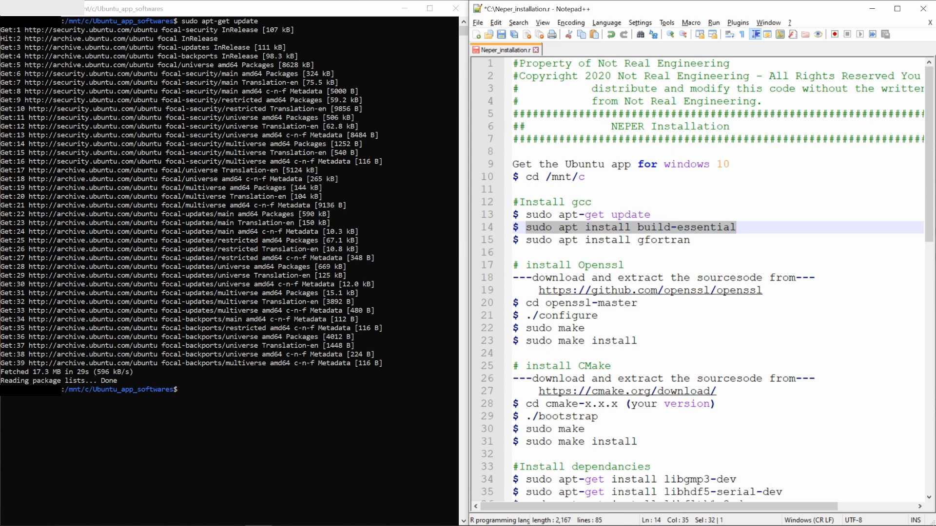
pyautogui.write('sudo apt install build-essential')
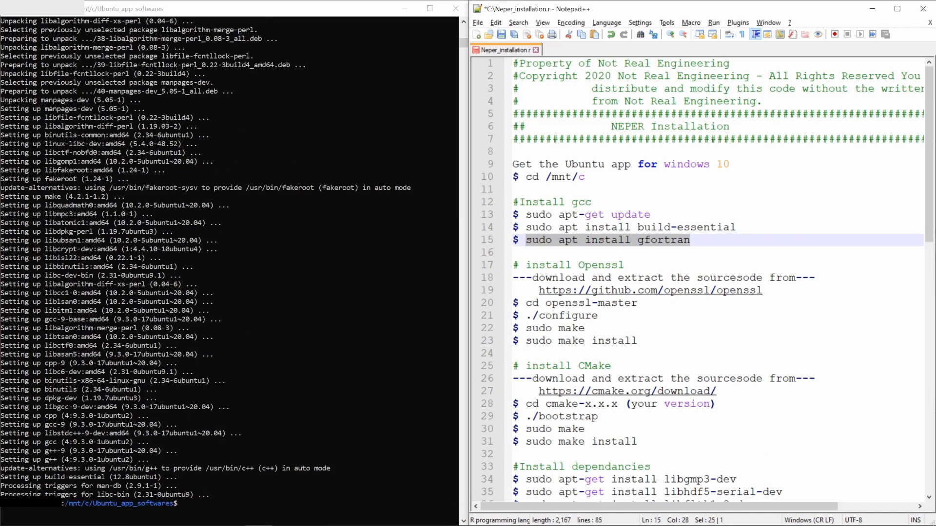
pyautogui.moveTo(276, 435)
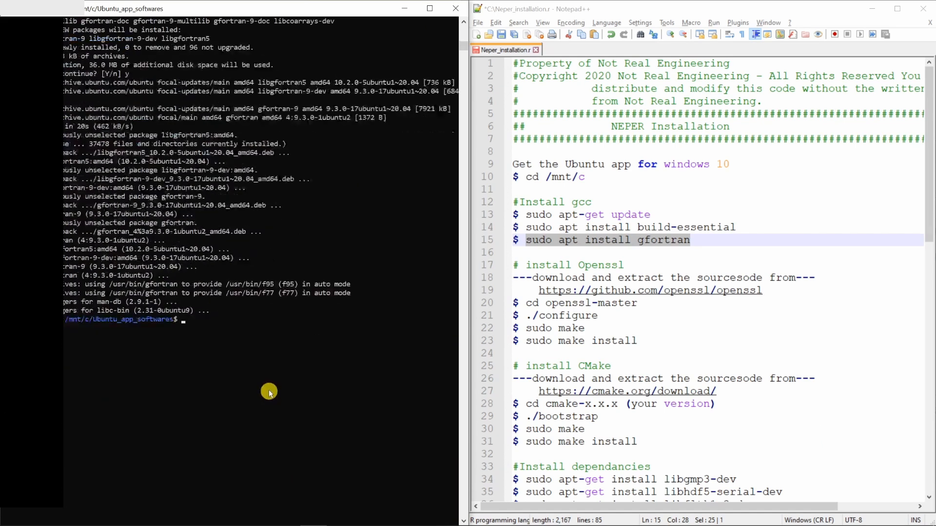
pyautogui.write('gcc')
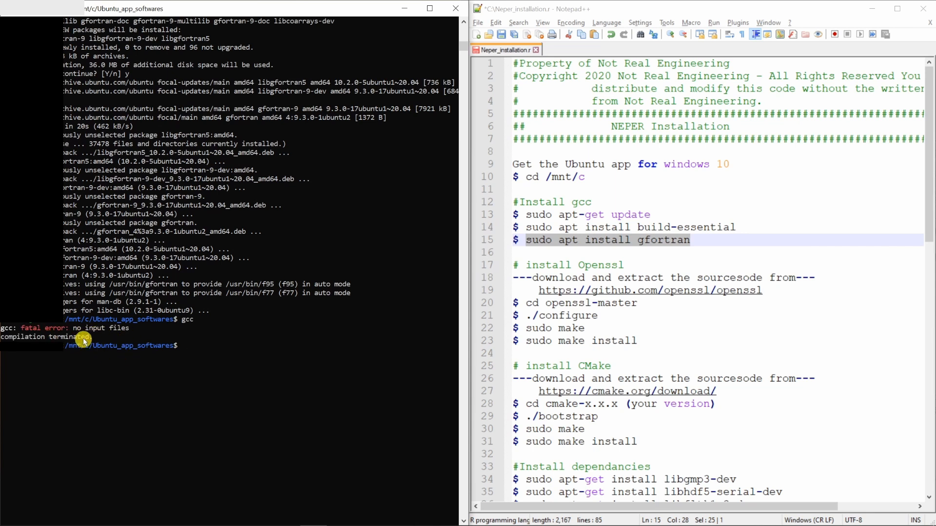
pyautogui.moveTo(140, 342)
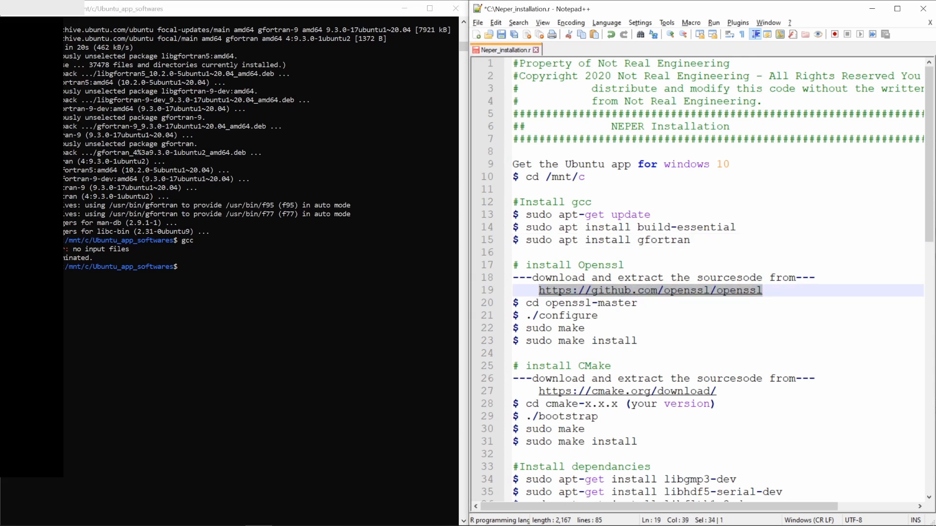
# Step: Download the OpenSSL source from its GitHub repository as a ZIP
pyautogui.click(650, 291)
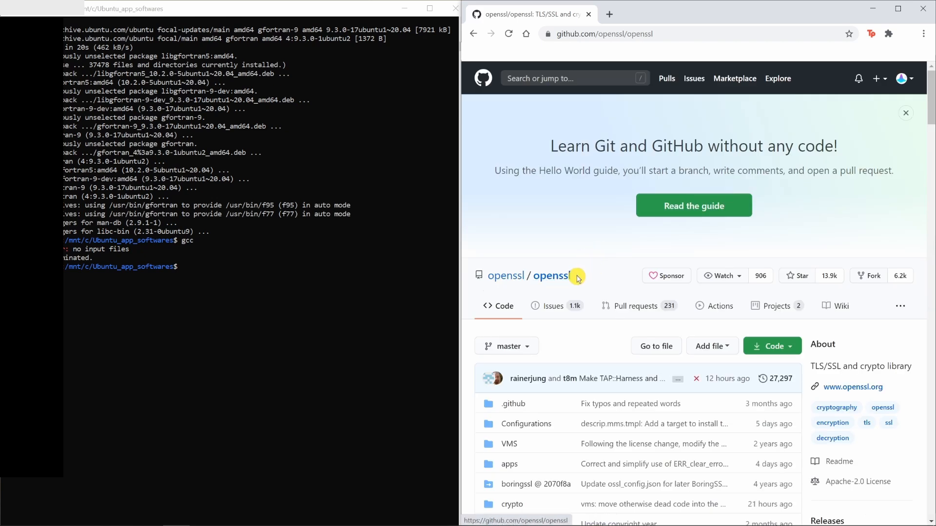
pyautogui.click(772, 346)
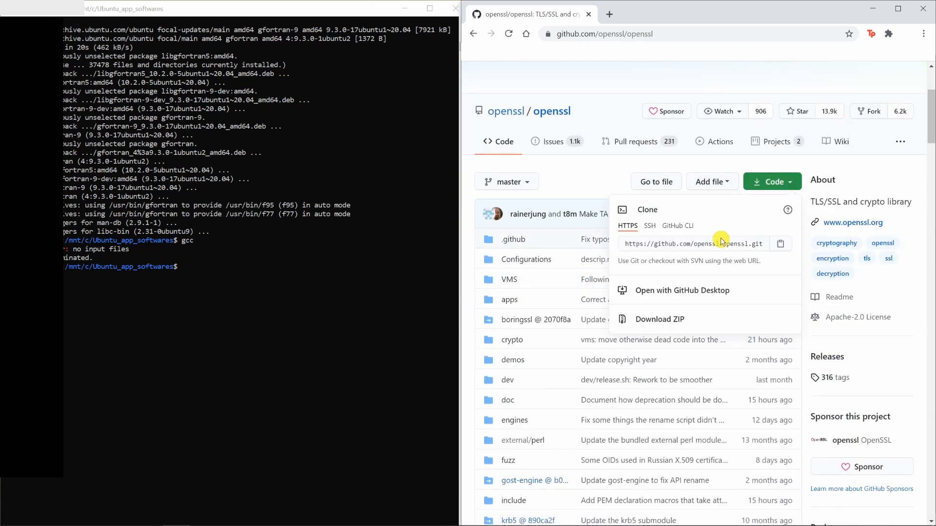
pyautogui.click(660, 319)
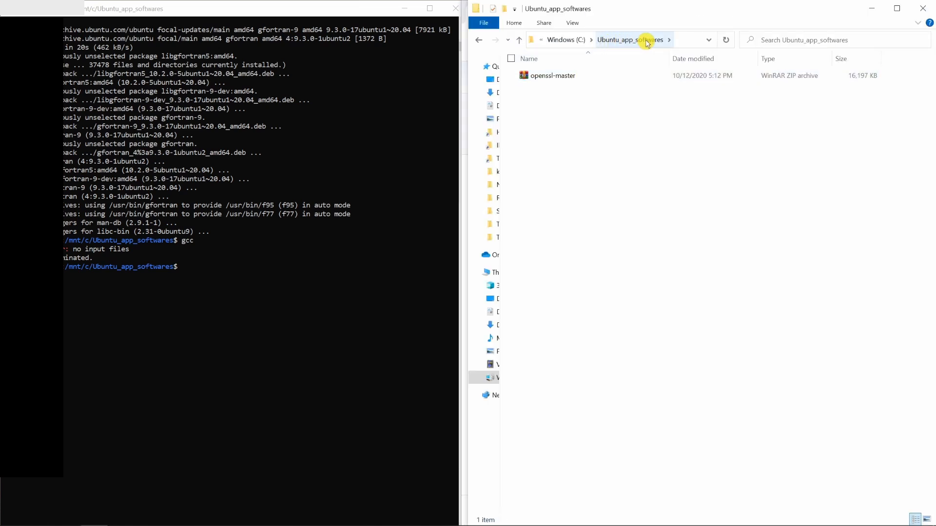
# Step: Locate the openssl-master archive in Ubuntu_app_softwares and get WinRAR to extract it
pyautogui.click(552, 75)
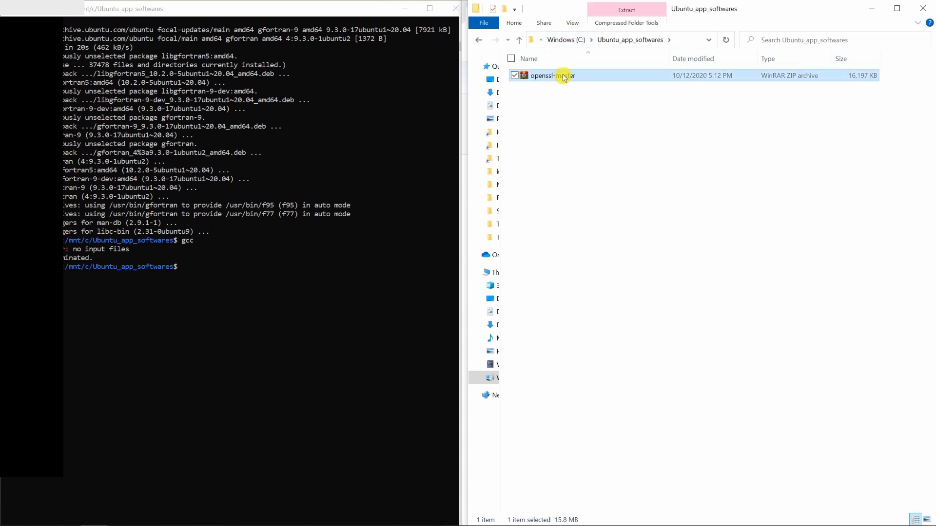
pyautogui.click(626, 10)
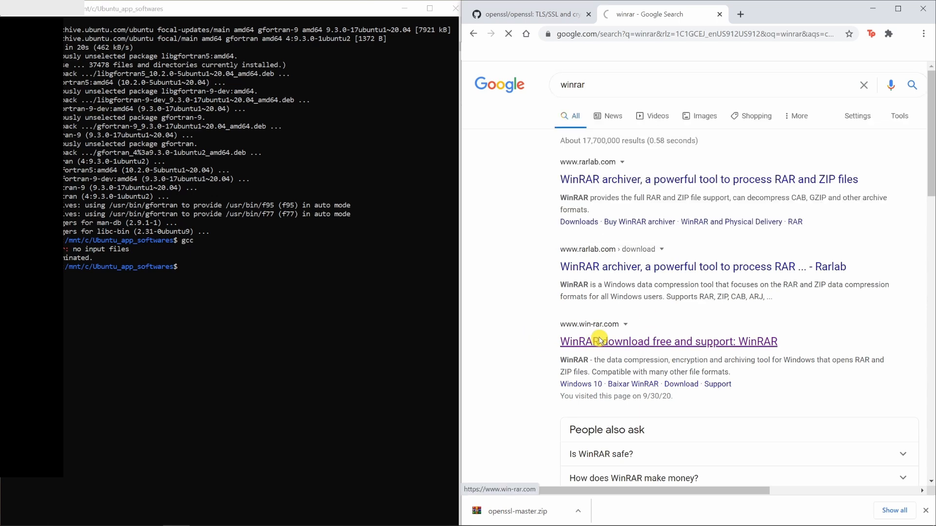
pyautogui.click(668, 341)
pyautogui.write('cd openssl-master/')
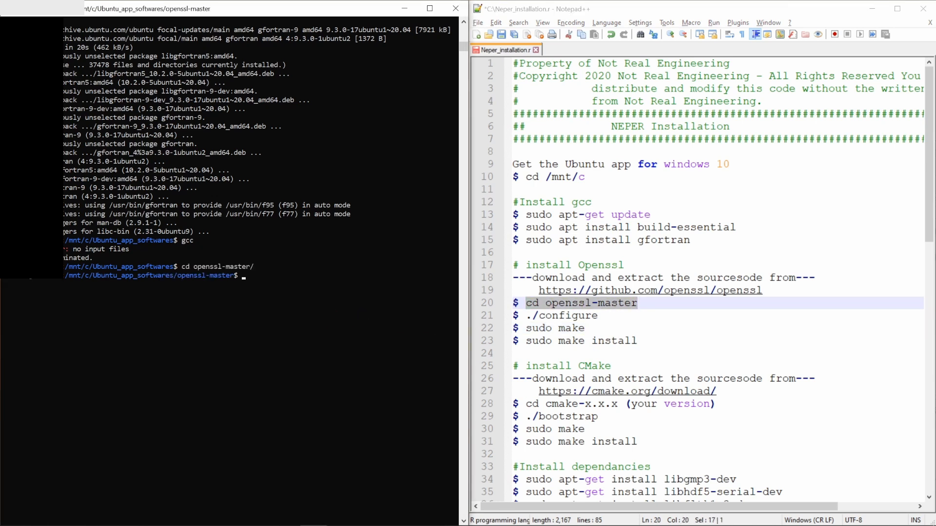
# Step: Run ./configure in openssl-master so OpenSSL 3.0.0-alpha7-dev reports successfully configured
pyautogui.write('./configure')
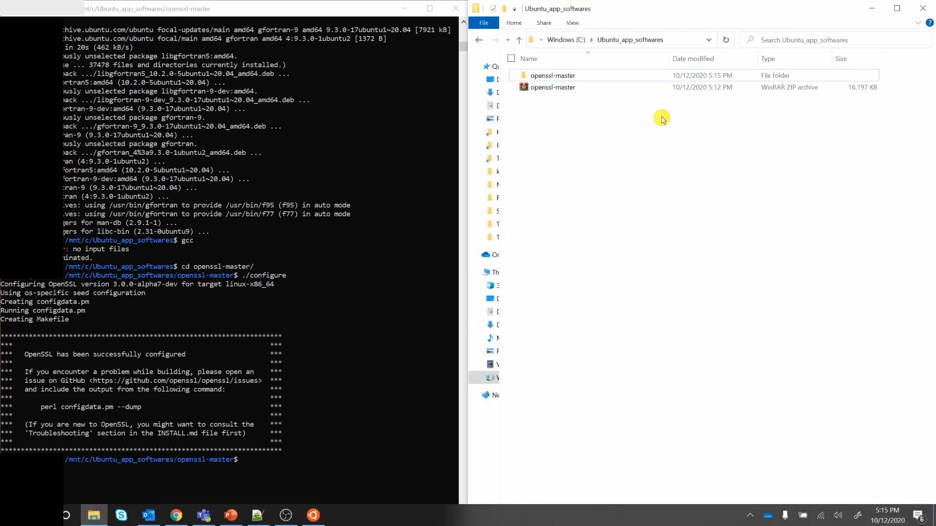
# Step: Read the OpenSSL README.md from the extracted folder down to its Install heading
pyautogui.doubleClick(552, 75)
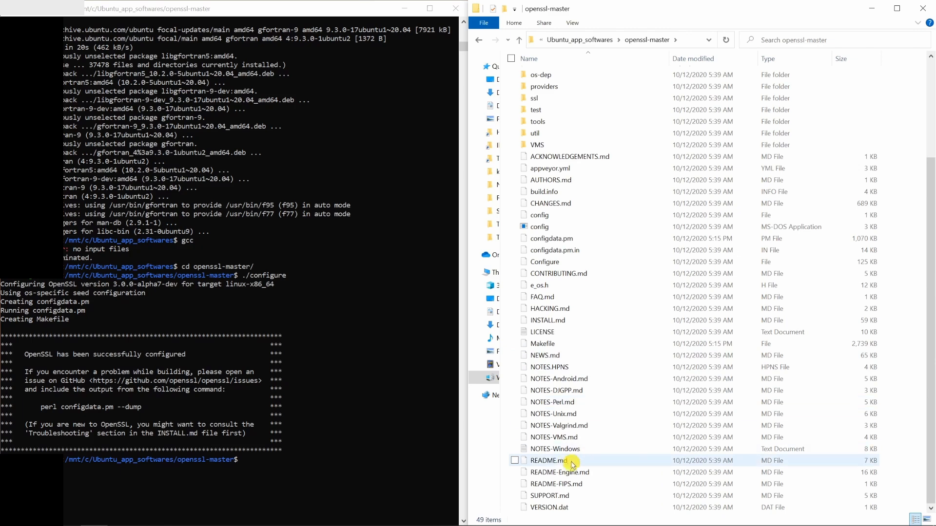
pyautogui.click(547, 461)
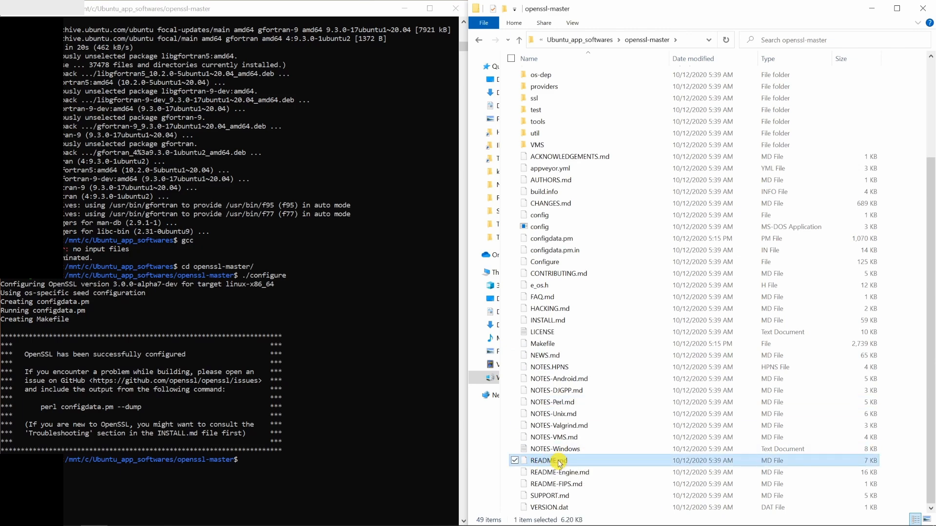
pyautogui.rightClick(544, 460)
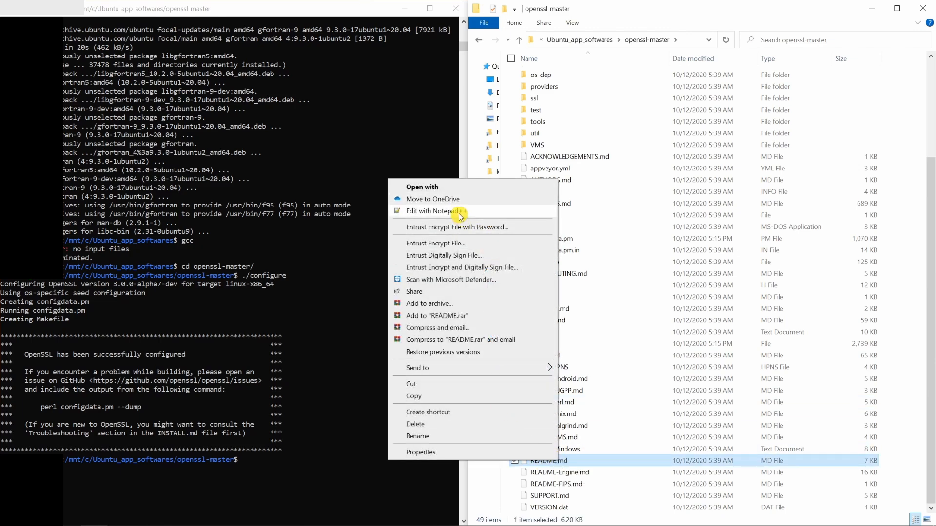
pyautogui.click(429, 210)
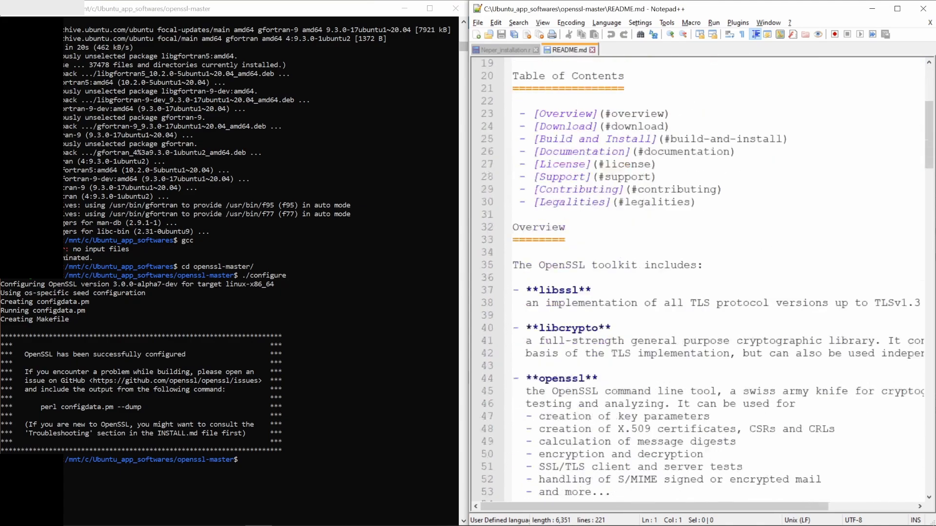
pyautogui.scroll(-3)
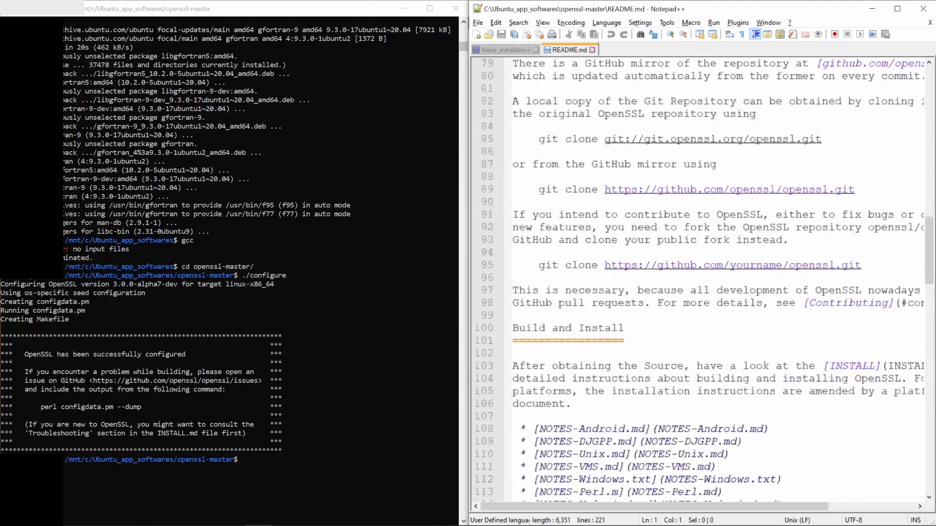
pyautogui.scroll(-3)
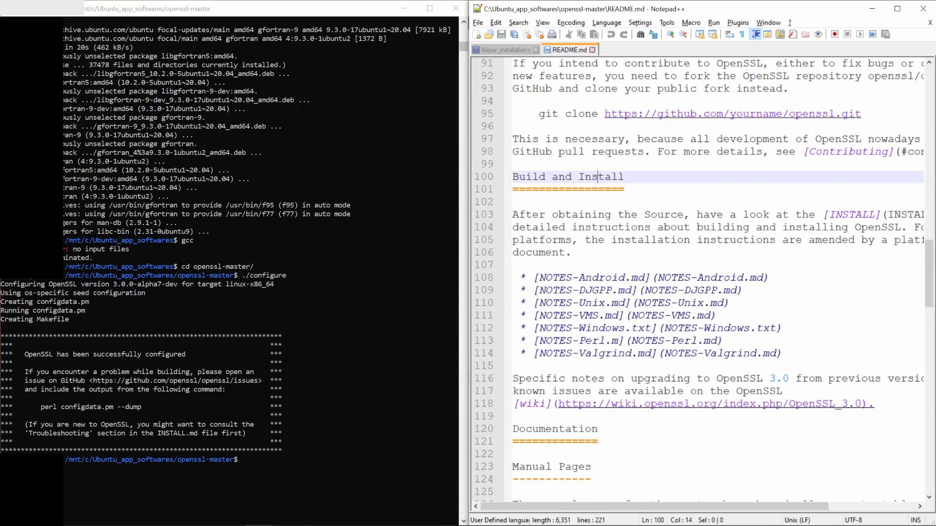
pyautogui.doubleClick(600, 176)
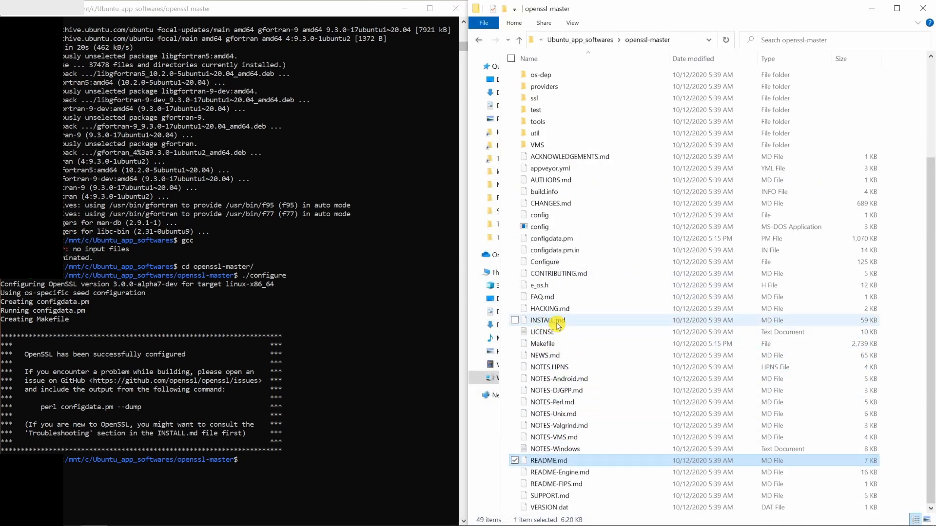
# Step: Review INSTALL.md's make, make test and sudo make install steps, then close the OpenSSL docs
pyautogui.rightClick(546, 320)
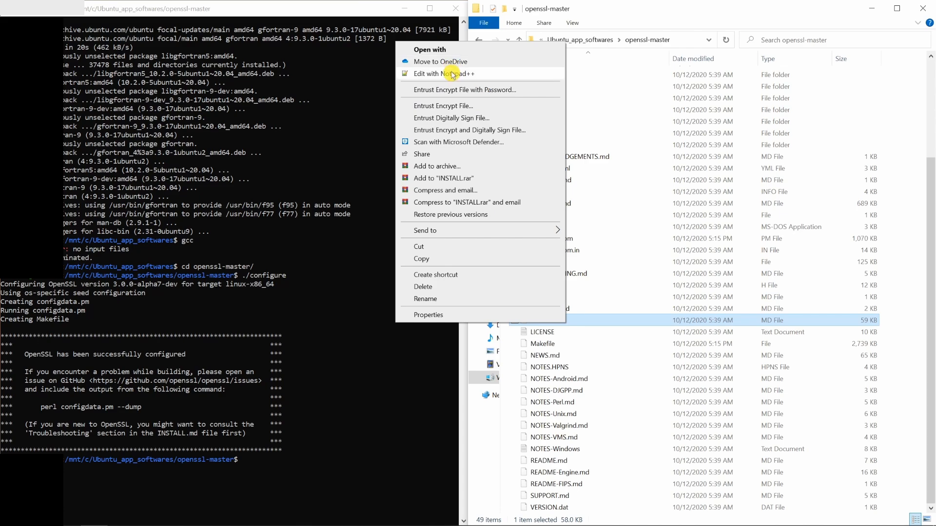
pyautogui.click(444, 74)
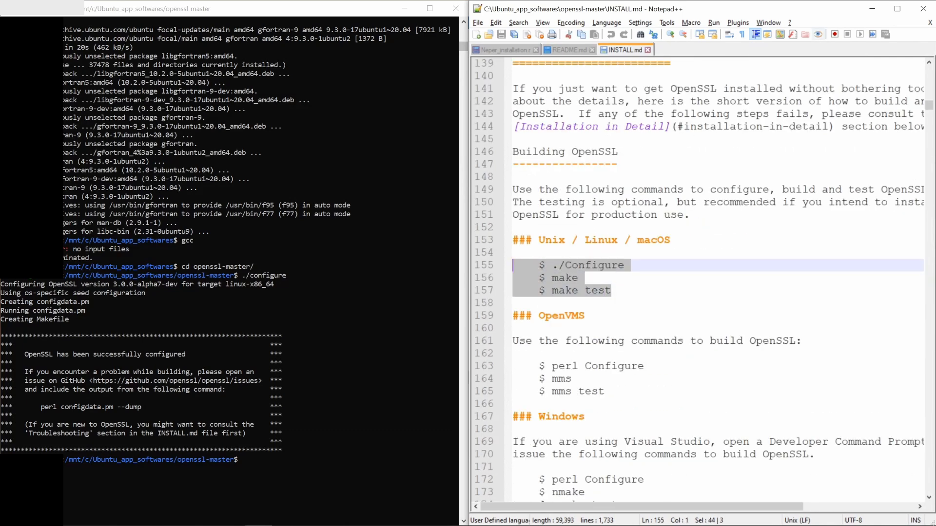
pyautogui.click(502, 50)
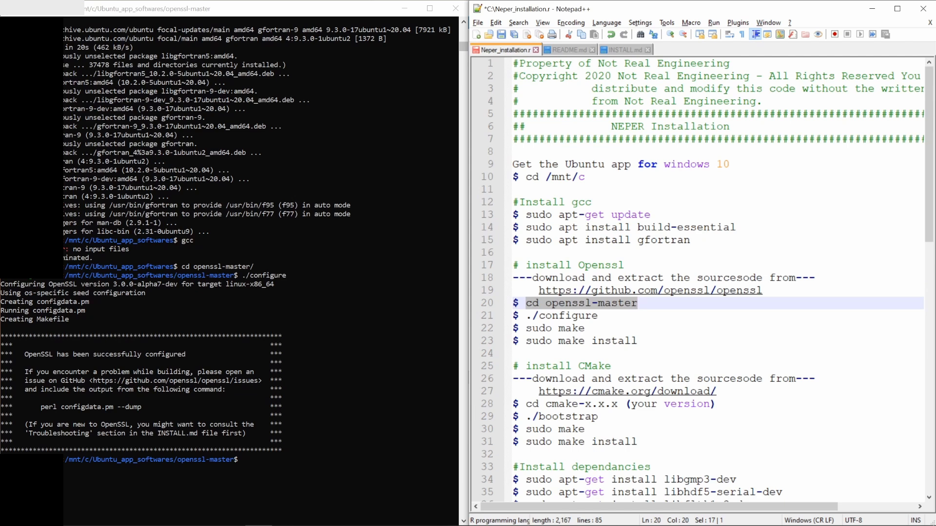
pyautogui.moveTo(552, 49)
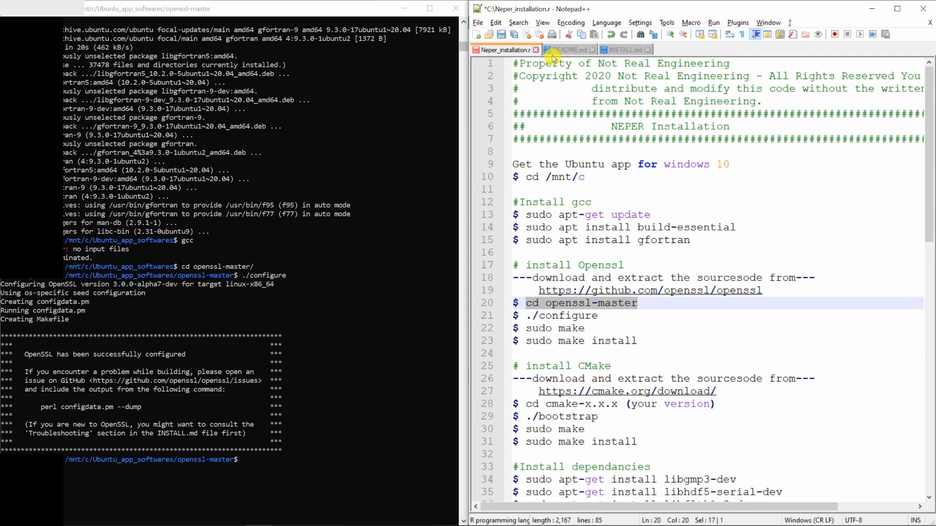
pyautogui.click(565, 50)
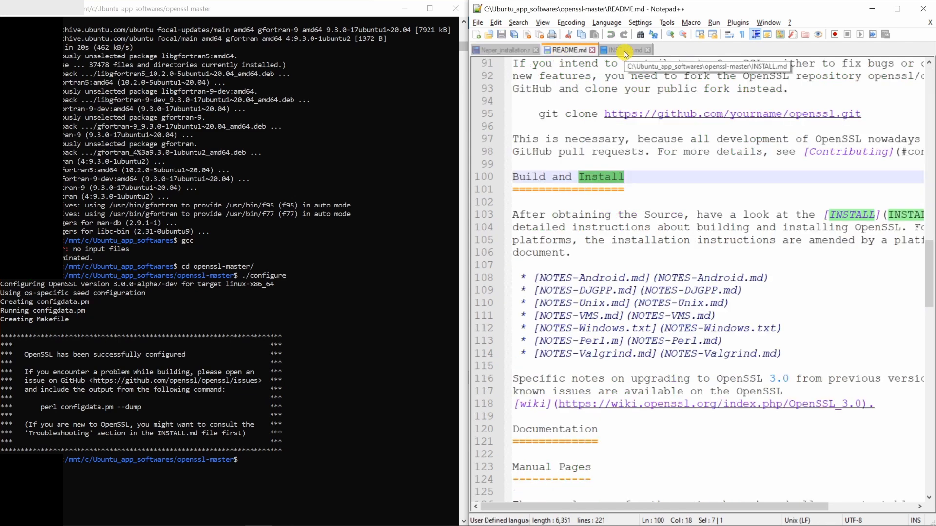
pyautogui.click(624, 50)
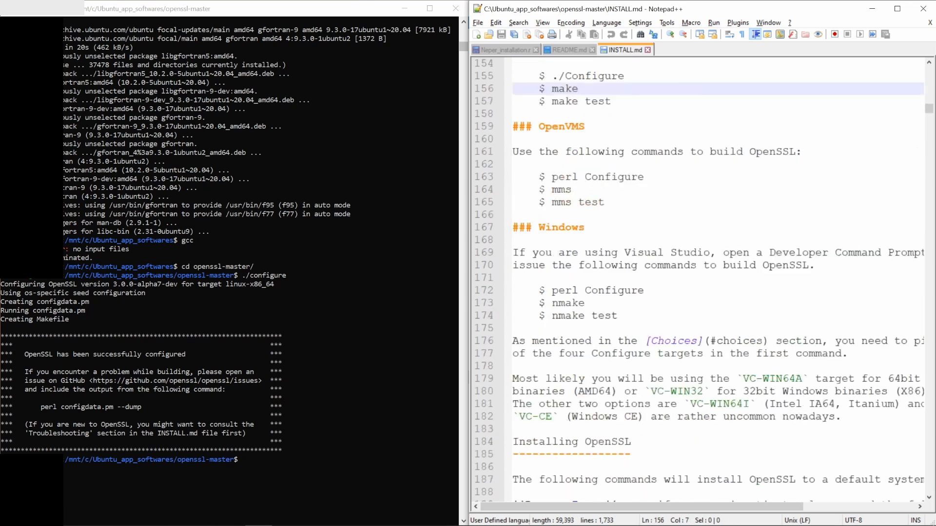
pyautogui.scroll(-3)
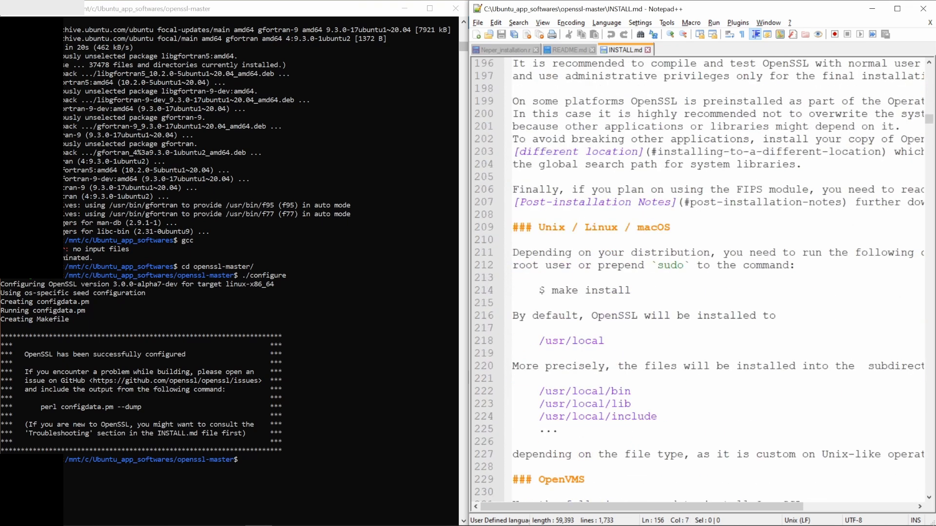
pyautogui.write('sudo')
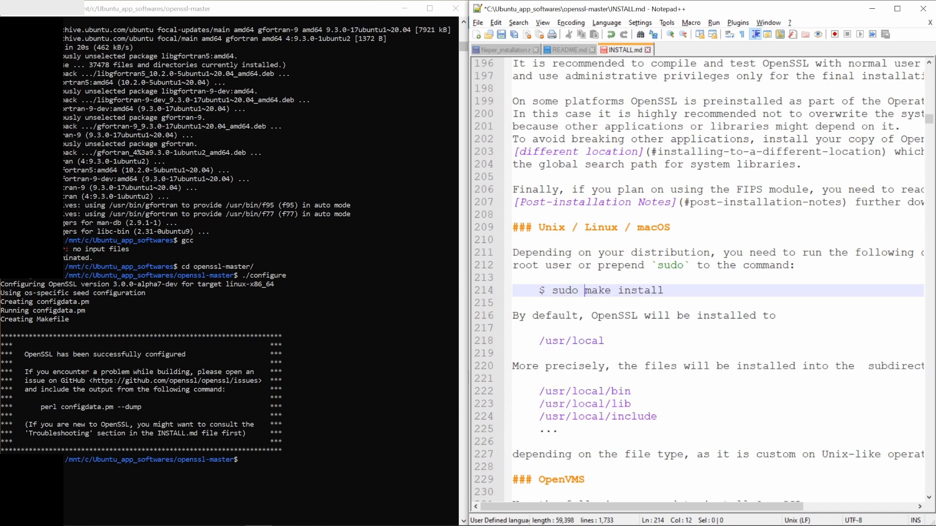
pyautogui.click(503, 50)
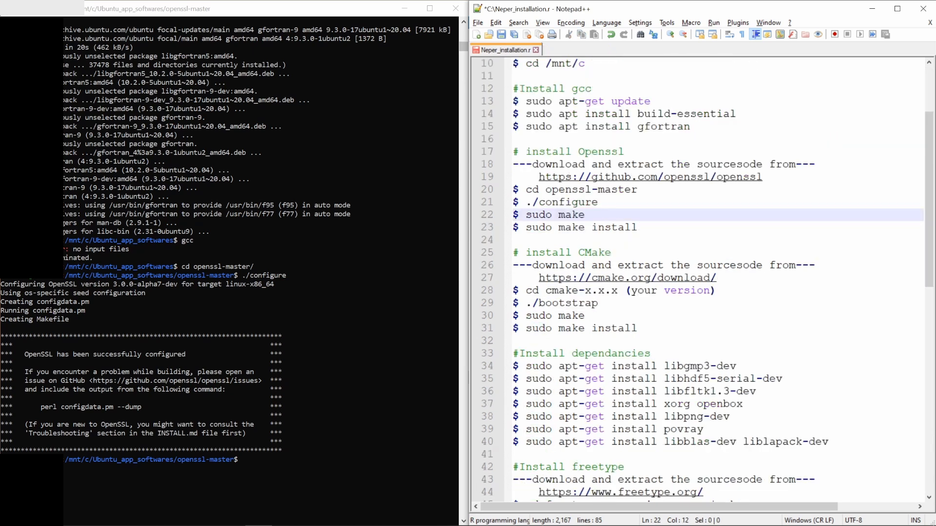
pyautogui.moveTo(331, 461)
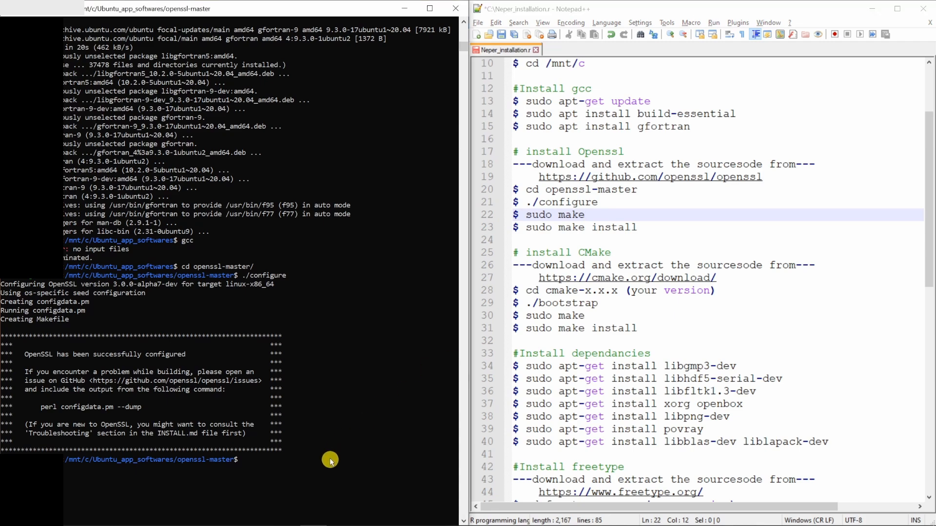
# Step: Compile OpenSSL with sudo make and install it under /usr/local with sudo make install
pyautogui.write('sudo ma')
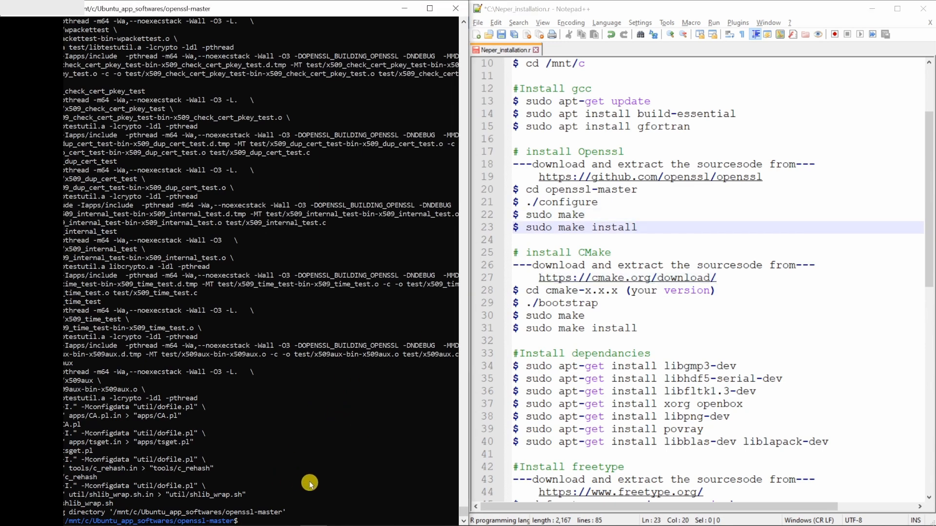
pyautogui.write('sudo make')
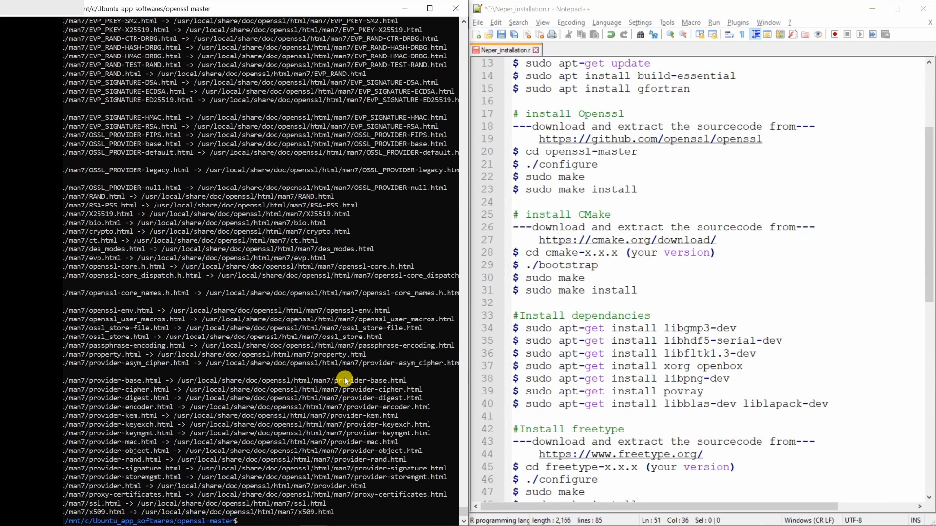
# Step: Download the cmake-3.18.4.tar.gz source archive from the CMake download page
pyautogui.tripleClick(571, 113)
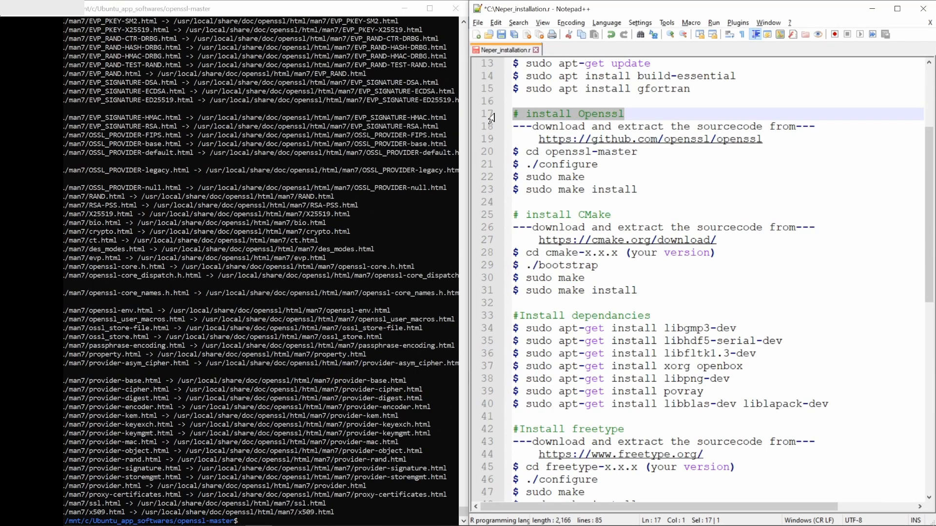
pyautogui.click(564, 214)
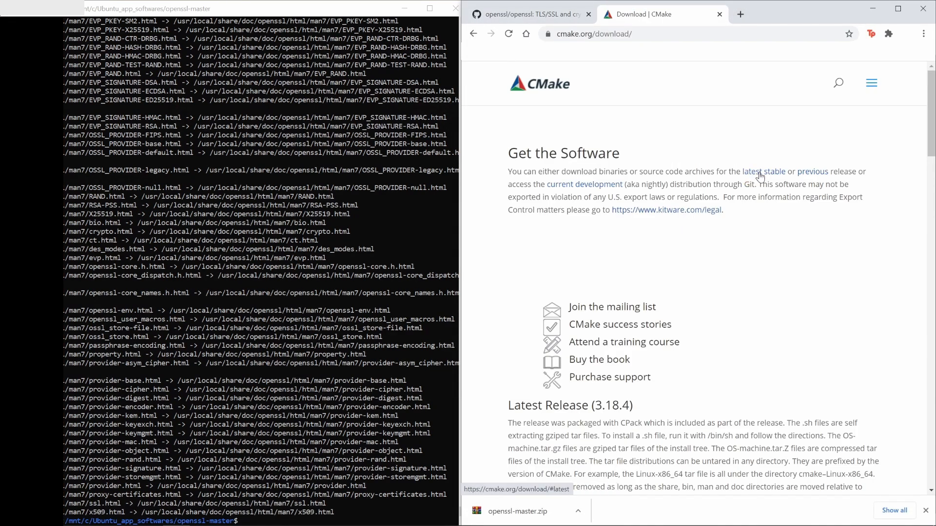
pyautogui.scroll(-3)
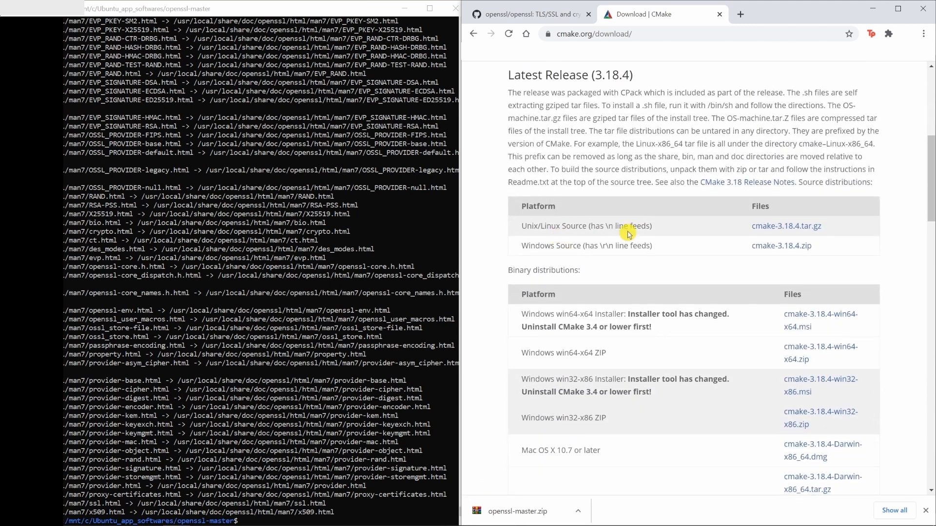
pyautogui.moveTo(787, 226)
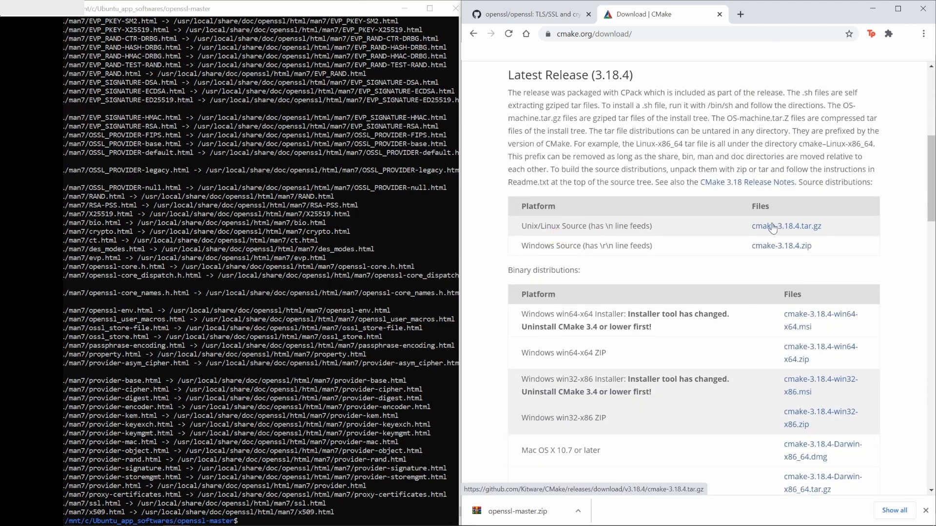
pyautogui.click(786, 225)
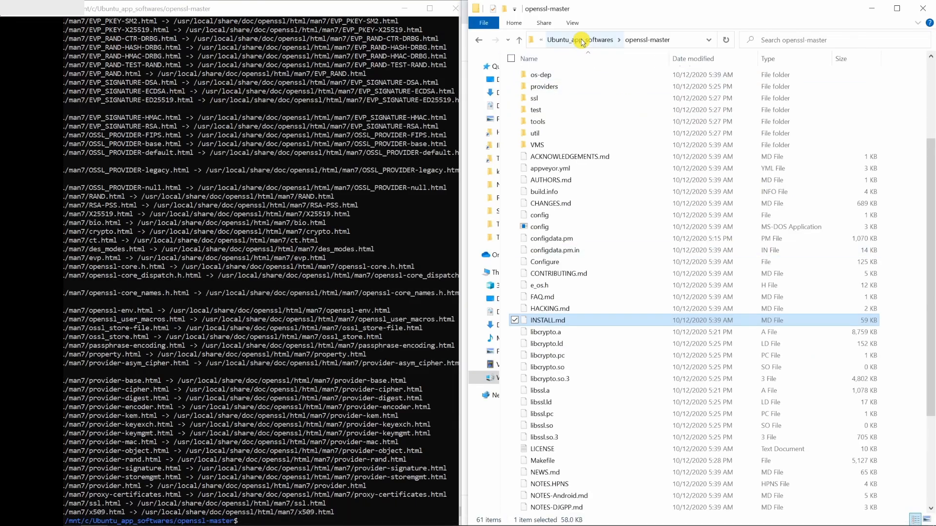
# Step: Extract the CMake archive into Ubuntu_app_softwares next to openssl-master
pyautogui.click(564, 39)
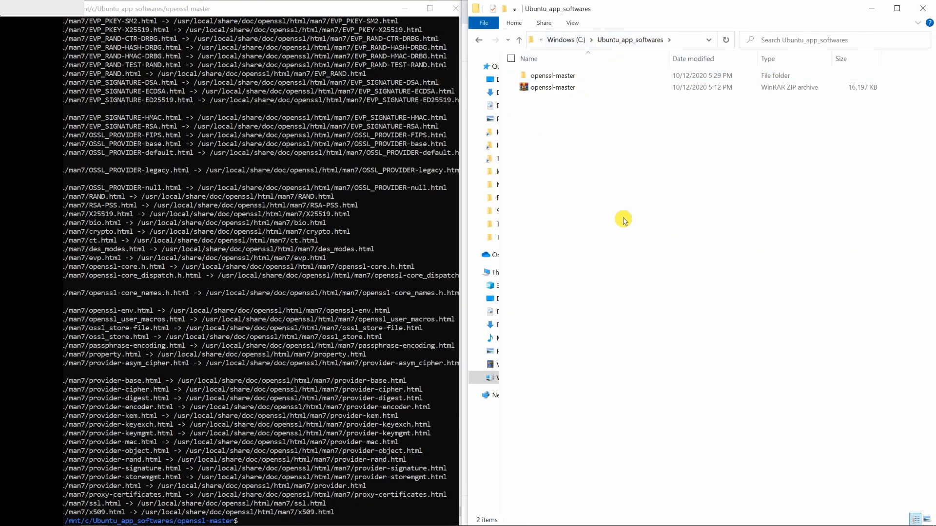
pyautogui.rightClick(555, 98)
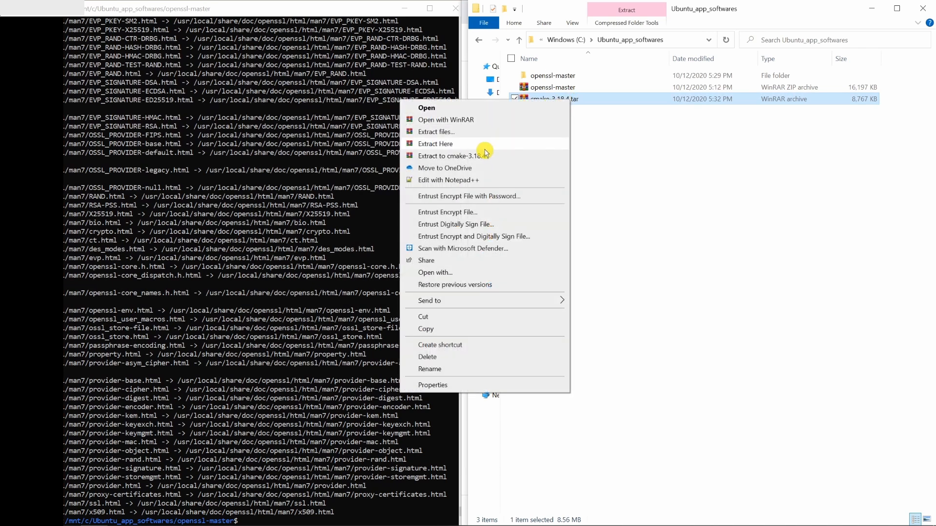
pyautogui.click(435, 143)
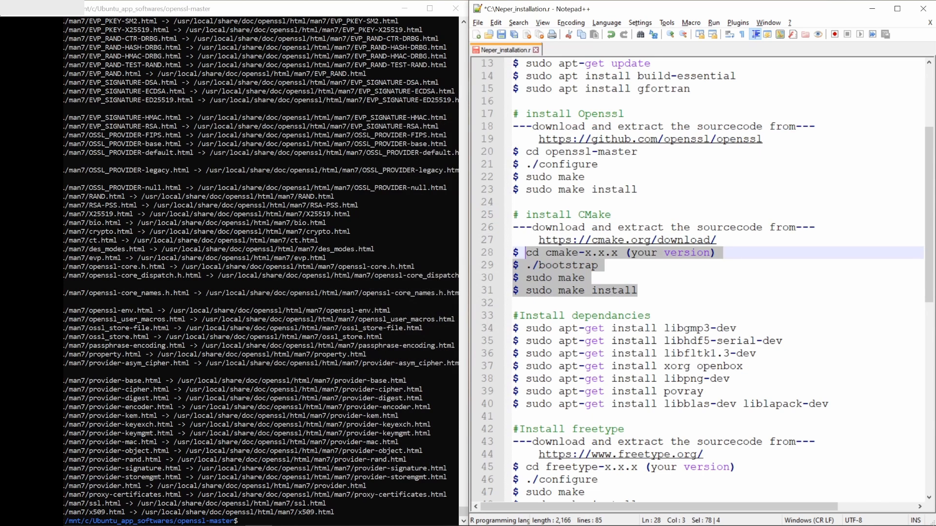
# Step: Clear the terminal, move into cmake-3.18.4 and run ./bootstrap
pyautogui.click(636, 290)
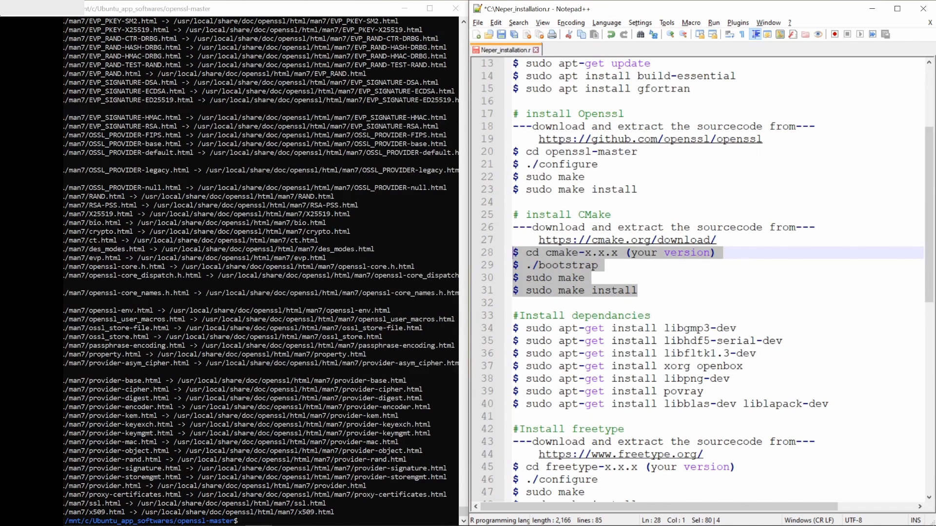
pyautogui.write('cl')
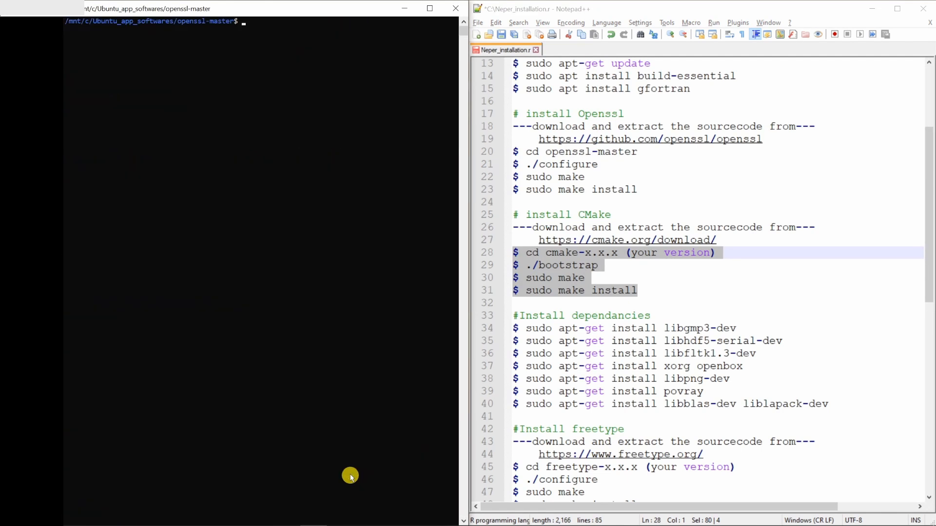
pyautogui.write('cd ..')
pyautogui.write('cd cmake-3.18.4/')
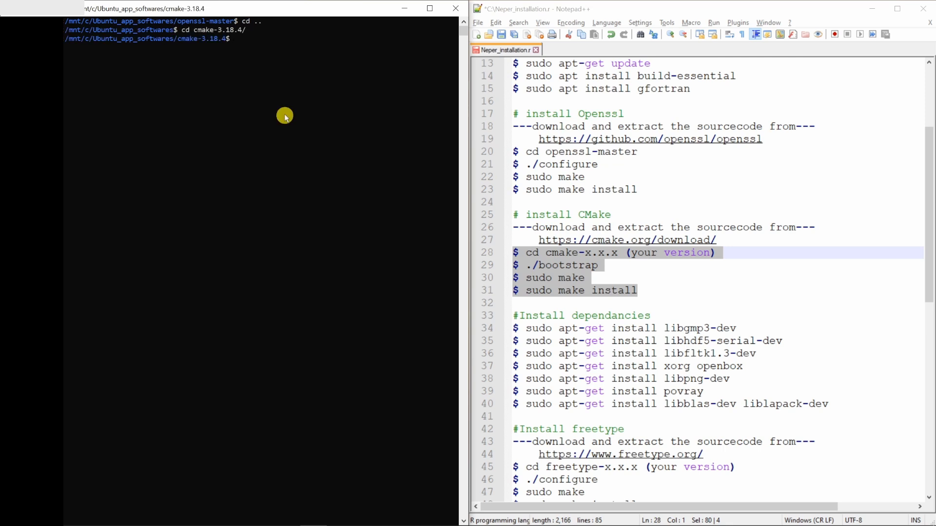
pyautogui.write('./bootst')
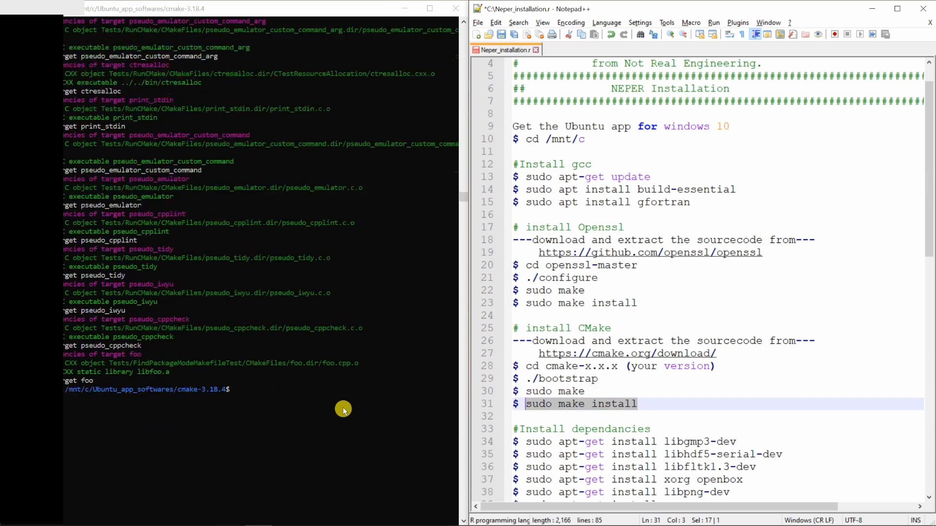
# Step: Build and install CMake with sudo make install, copying files under /usr/local/share/cmake-3.18
pyautogui.write('sudo')
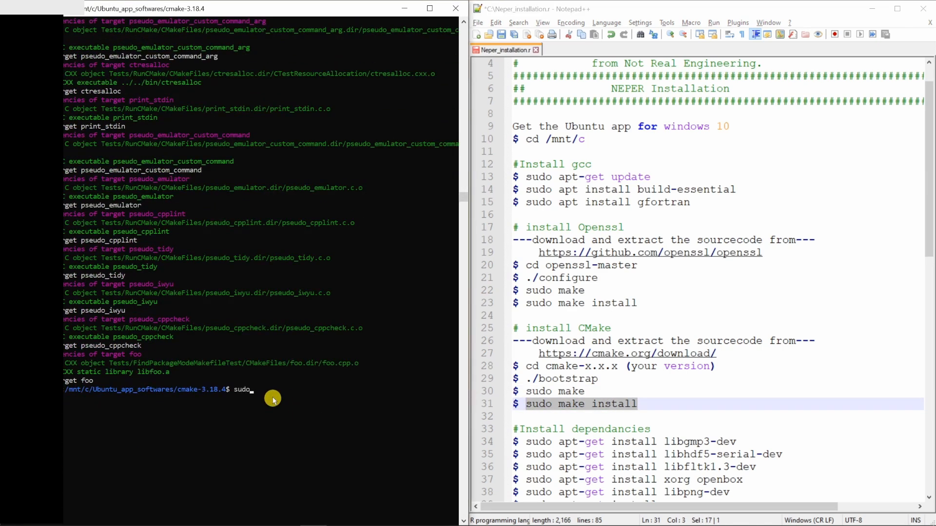
pyautogui.write('make insta')
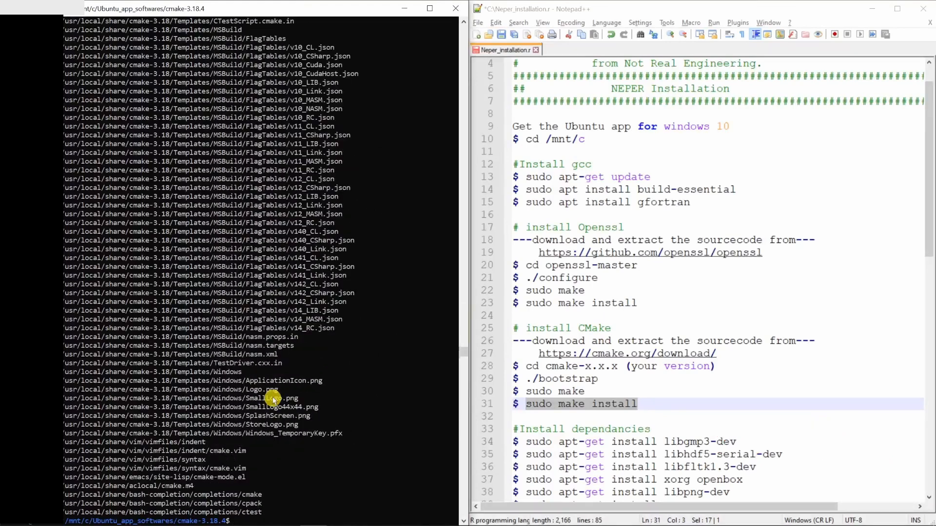
pyautogui.scroll(-3)
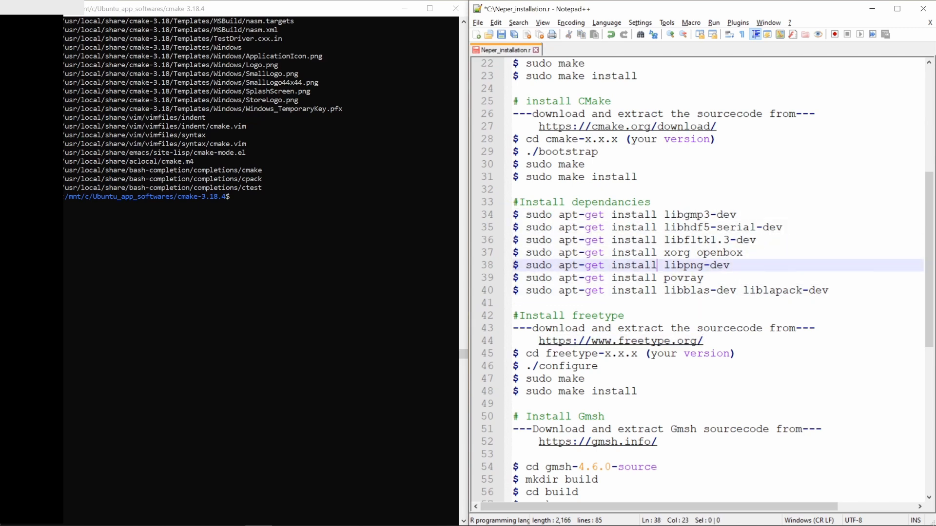
# Step: Install libgmp3-dev, libhdf5-serial-dev and libfltk1.3-dev via apt-get, answering y
pyautogui.doubleClick(591, 416)
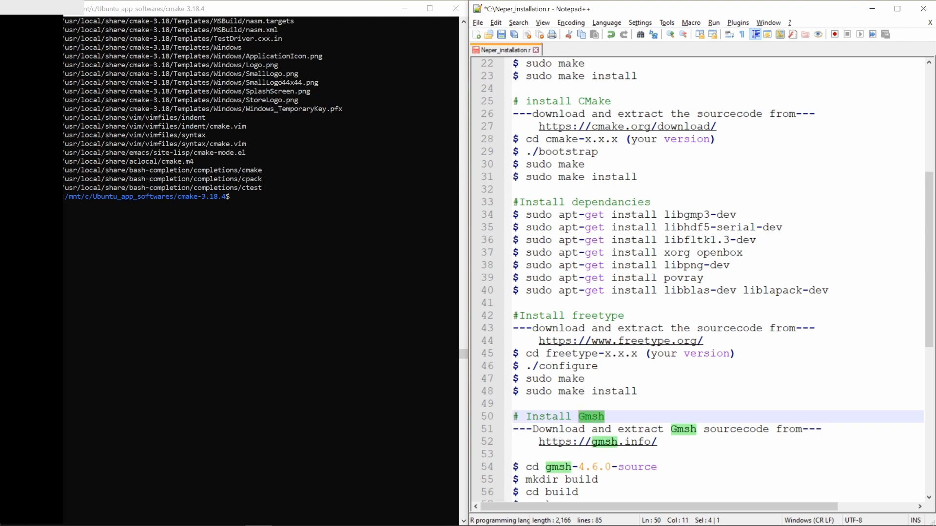
pyautogui.click(730, 215)
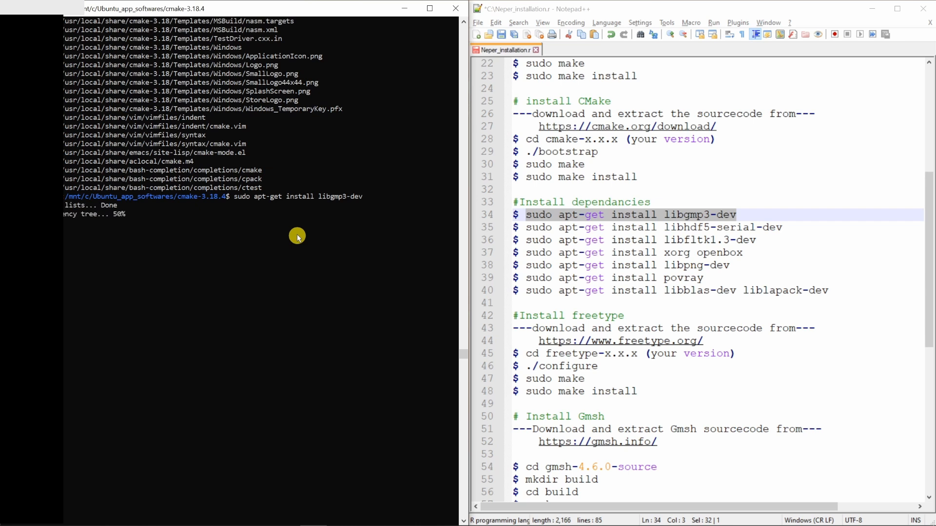
pyautogui.write('y')
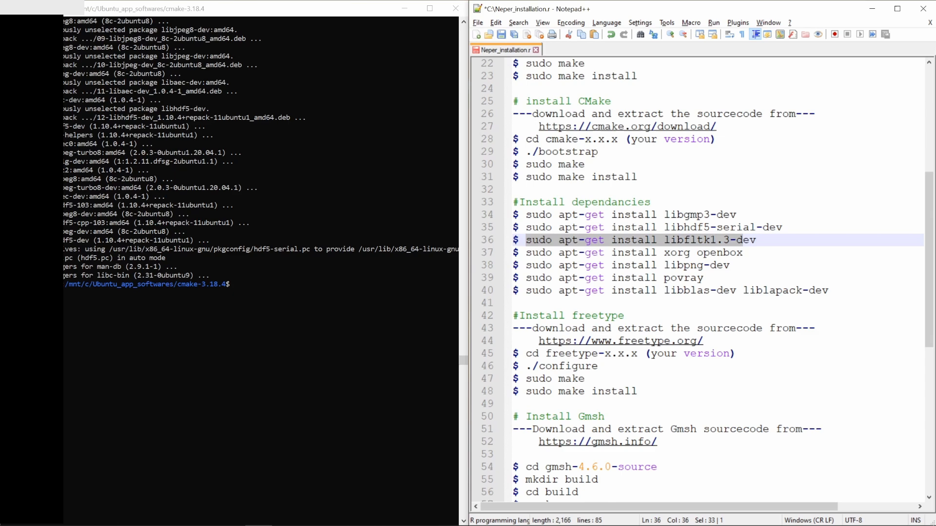
pyautogui.write('sudo apt-get install libfltk1.3-dev')
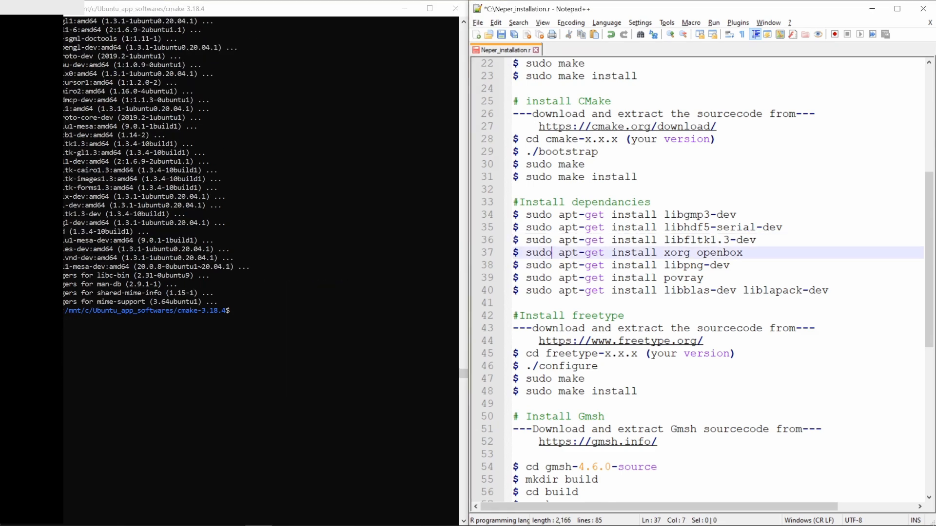
# Step: Install xorg openbox, libpng-dev, povray and the blas/lapack dev packages via apt-get
pyautogui.moveTo(526, 253); pyautogui.dragTo(698, 252)
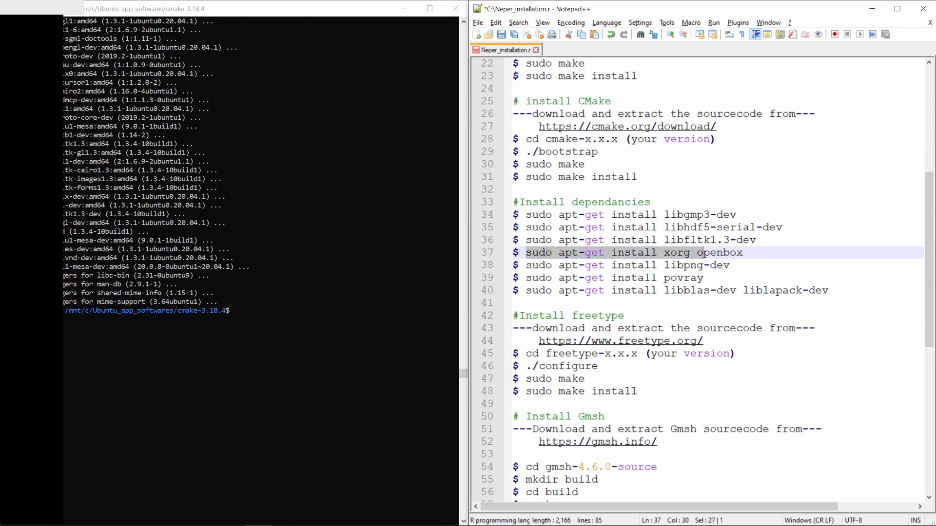
pyautogui.doubleClick(720, 252)
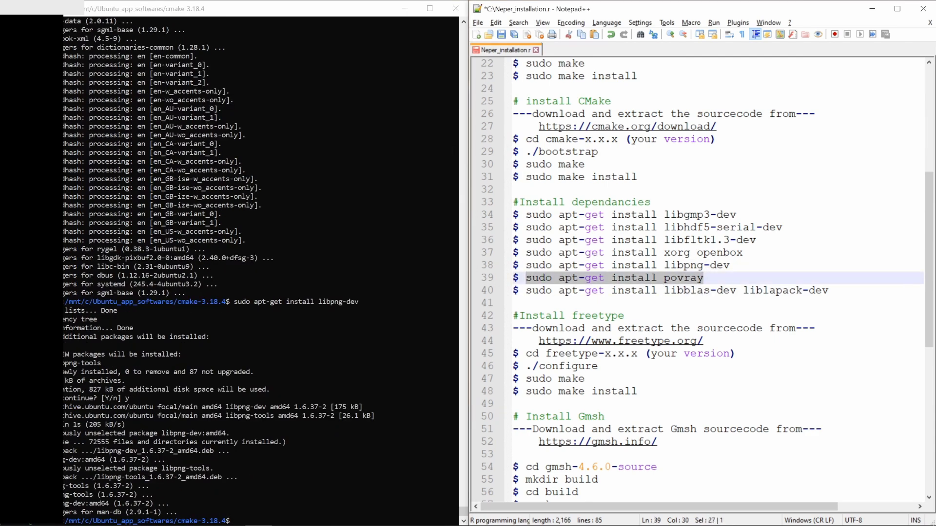
pyautogui.write('sudo apt-get install povray')
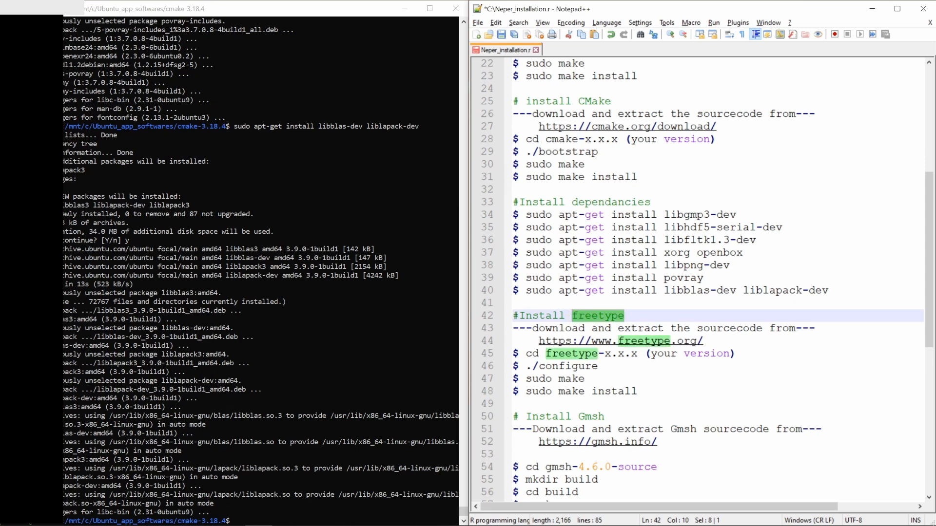
pyautogui.moveTo(587, 320)
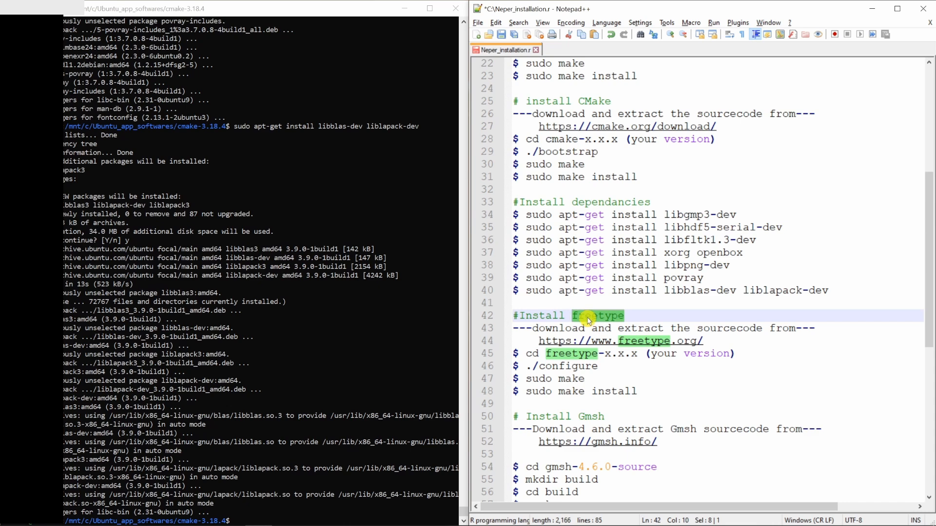
# Step: Download freetype-2.10.3.tar.gz from the savannah release listing via freetype.org
pyautogui.doubleClick(589, 315)
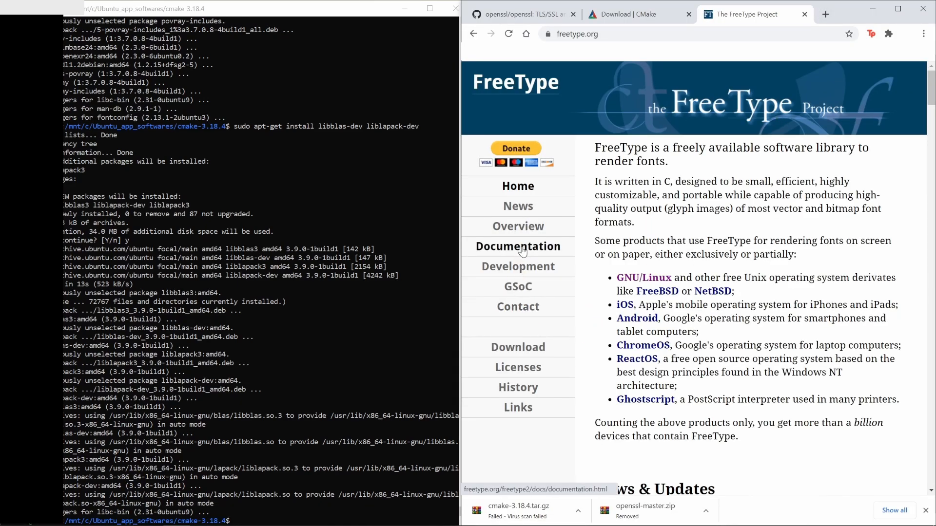
pyautogui.click(518, 347)
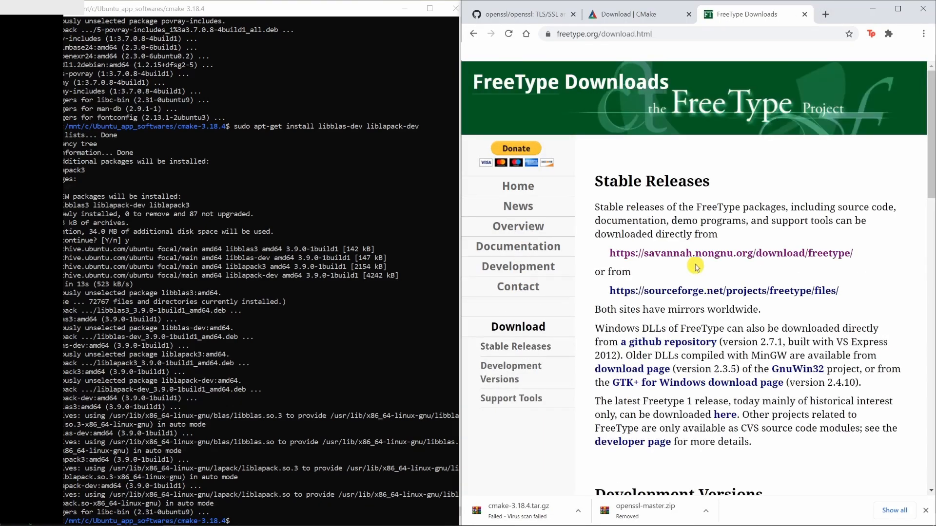
pyautogui.click(730, 253)
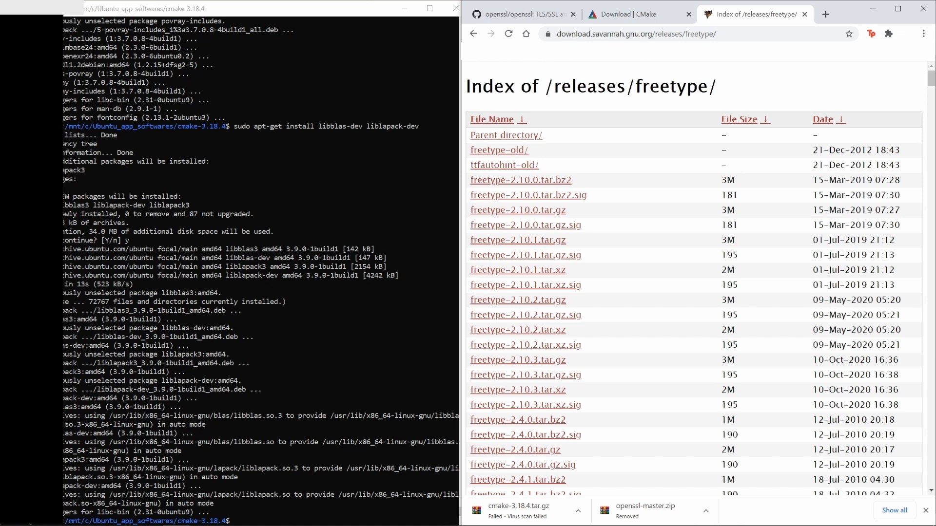
pyautogui.moveTo(575, 415)
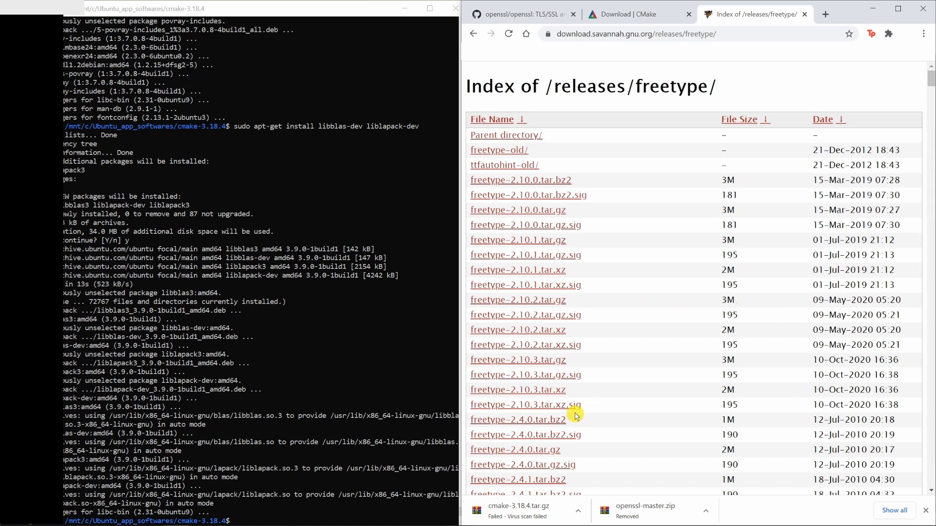
pyautogui.moveTo(542, 365)
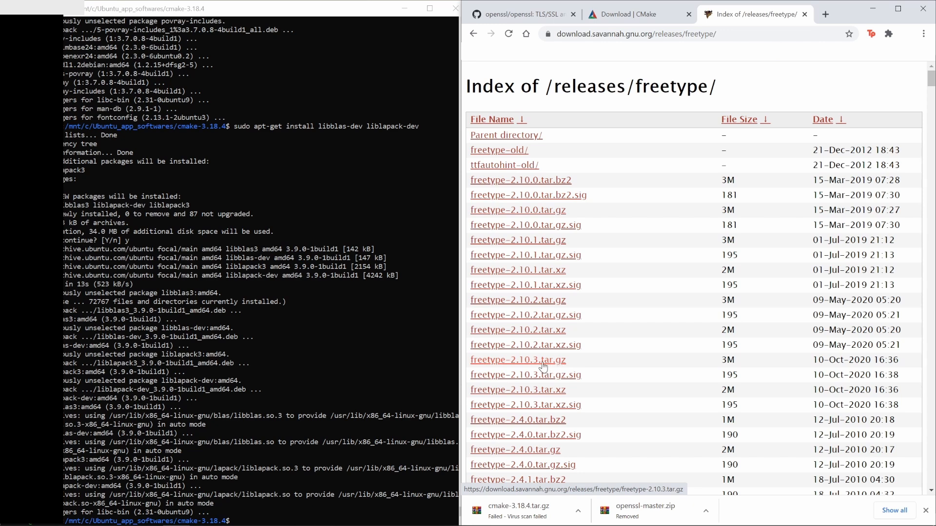
pyautogui.click(516, 360)
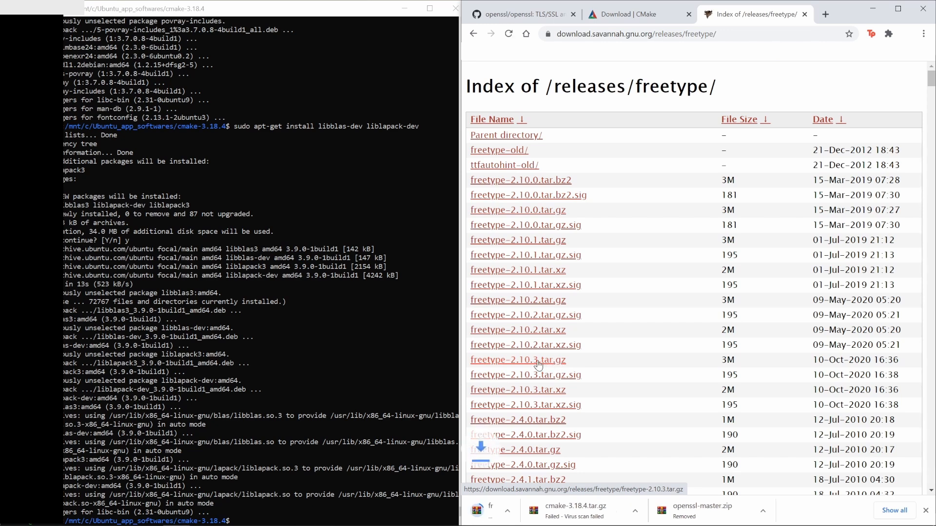
pyautogui.click(517, 360)
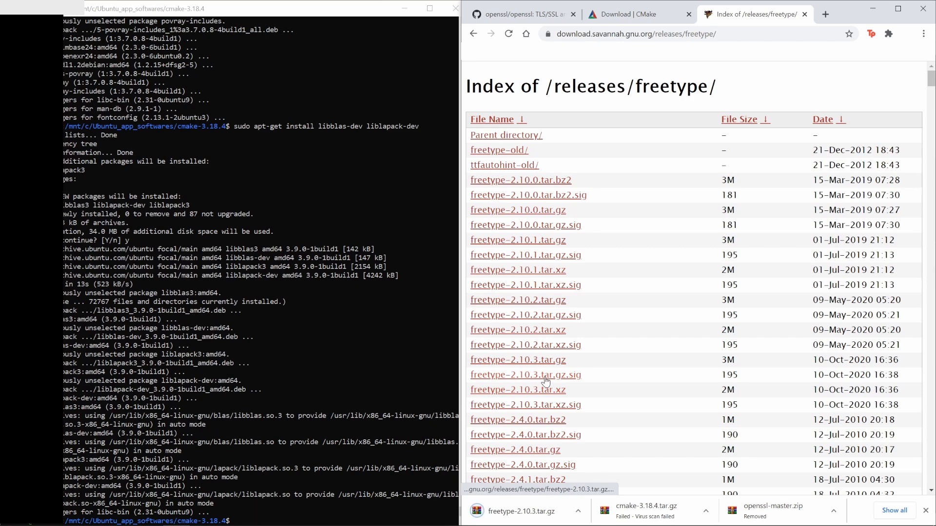
# Step: Show the downloaded freetype-2.10.3 archive in the Ubuntu_app_softwares folder and select it
pyautogui.click(576, 511)
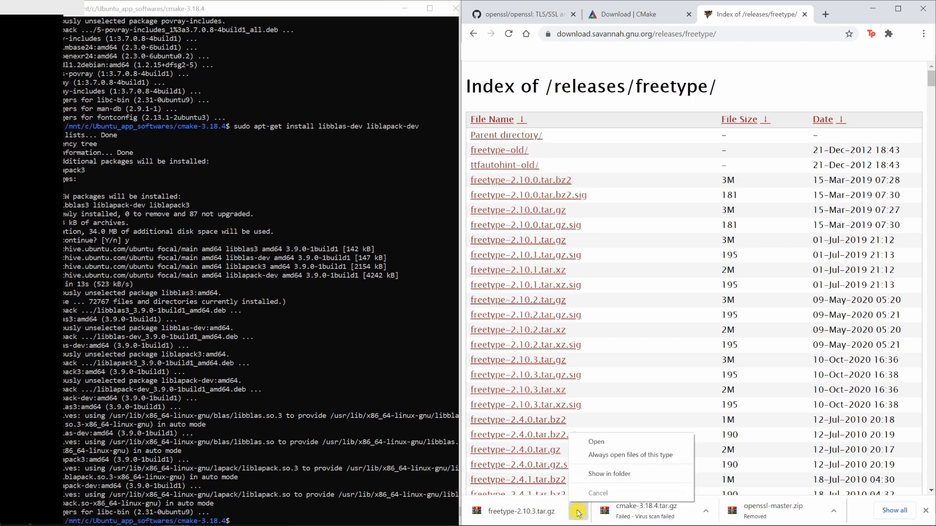
pyautogui.click(607, 473)
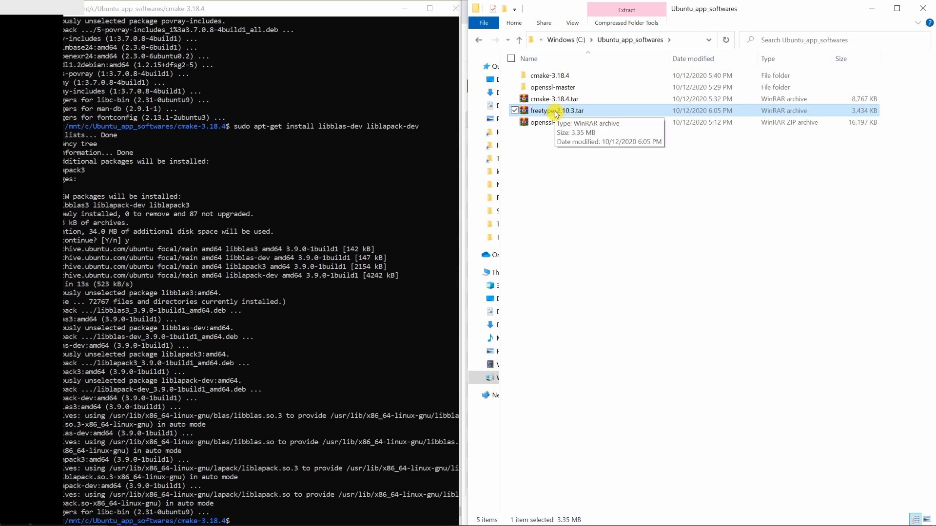
pyautogui.click(626, 10)
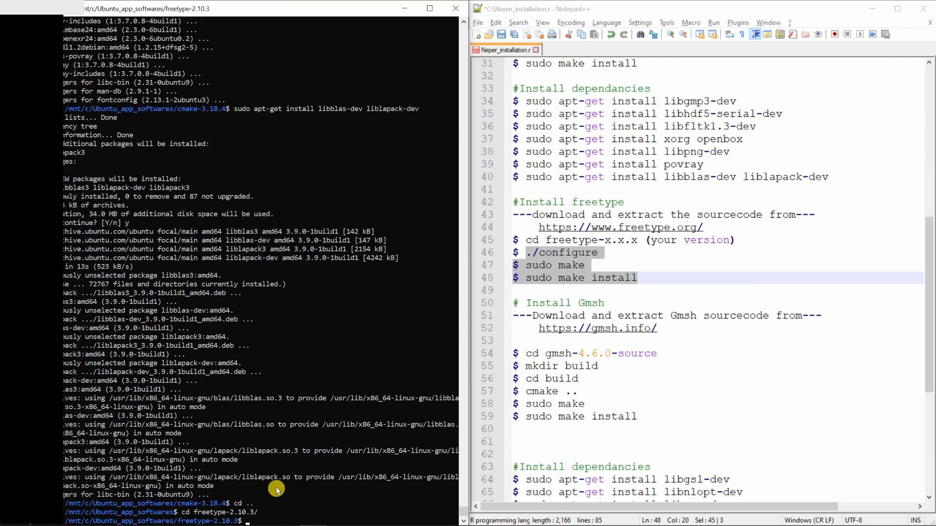
# Step: Run ./configure, sudo make and sudo make install in freetype-2.10.3
pyautogui.write('./')
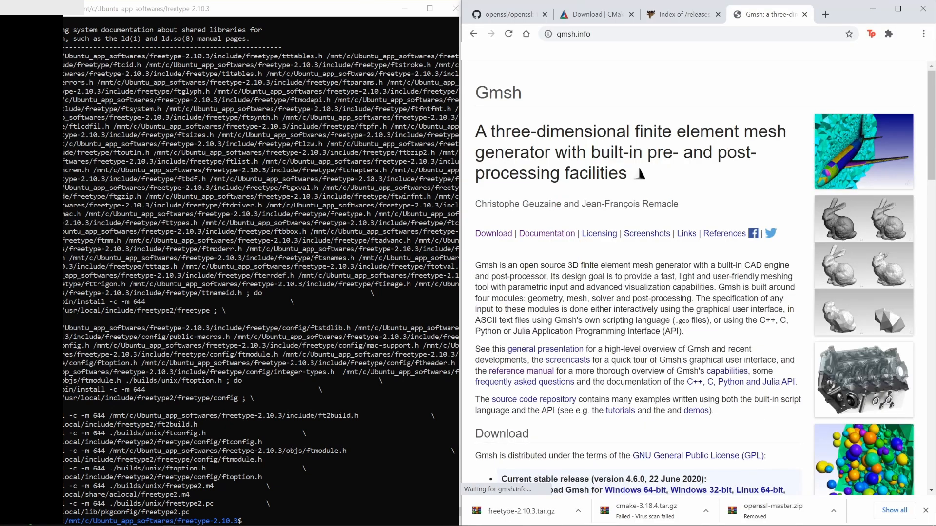
# Step: Download gmsh-4.6.0-source.tgz from the Download section of gmsh.info
pyautogui.click(493, 233)
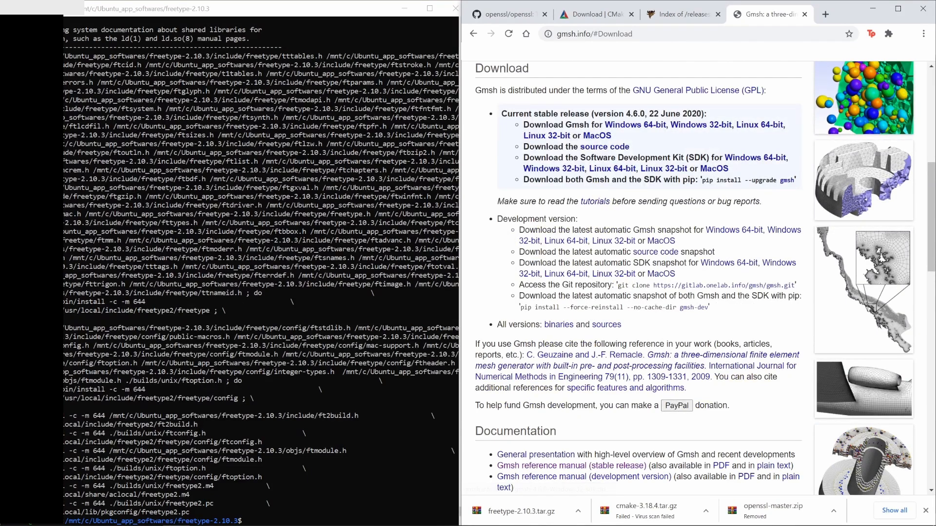
pyautogui.moveTo(604, 147)
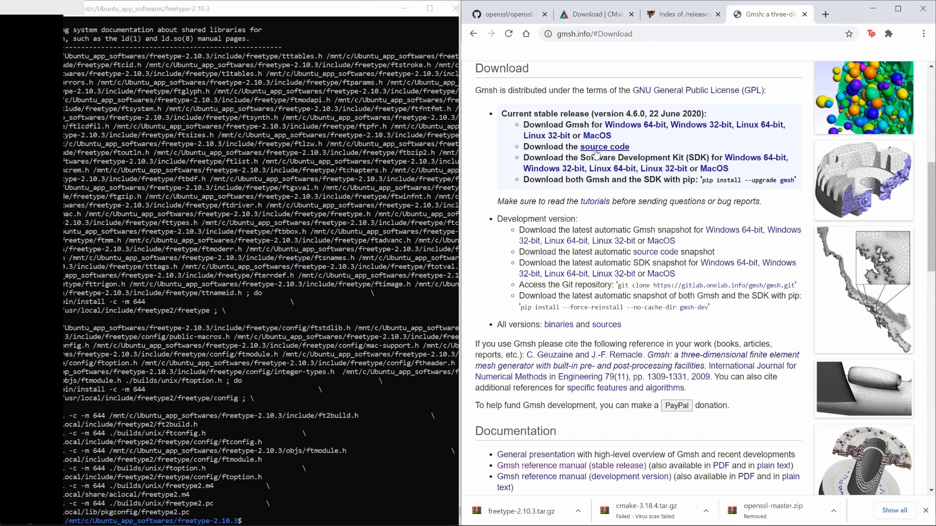
pyautogui.click(605, 147)
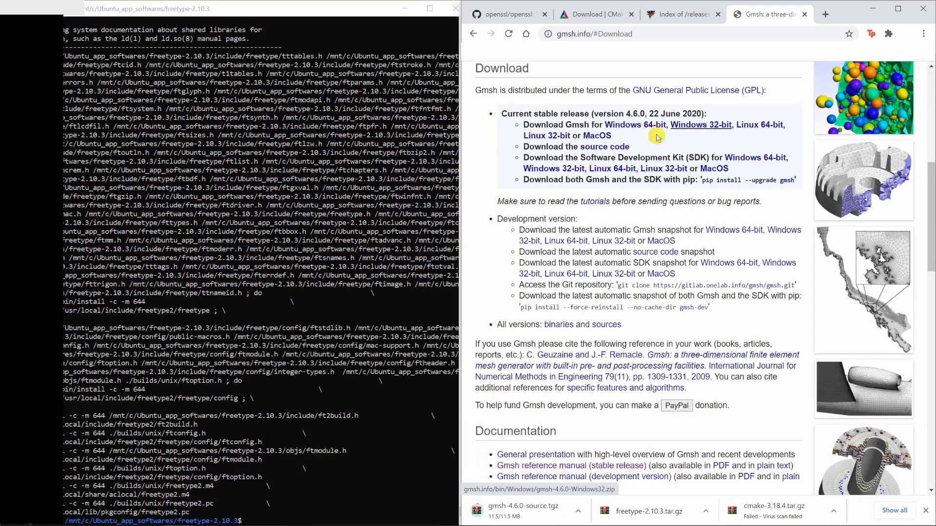
pyautogui.moveTo(604, 419)
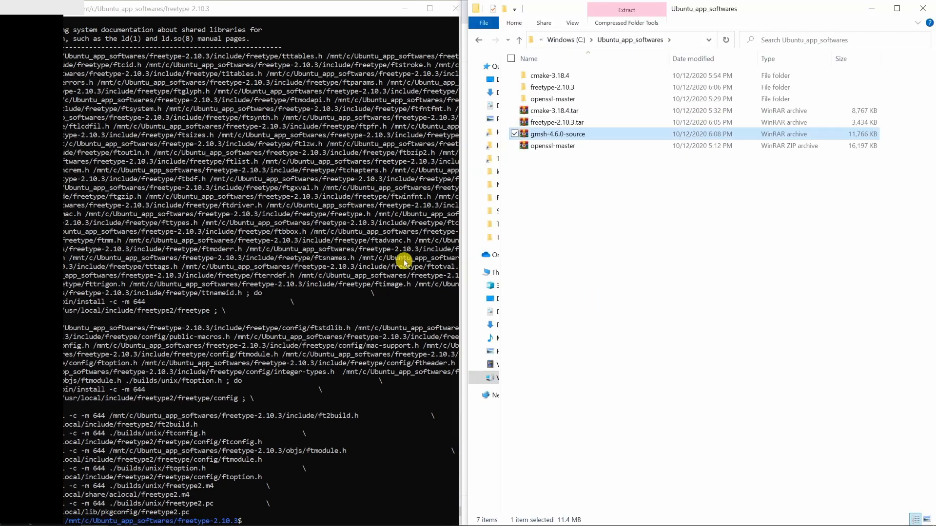
# Step: Extract the Gmsh archive, create a build folder inside gmsh-4.6.0-source and start cmake from it
pyautogui.rightClick(557, 133)
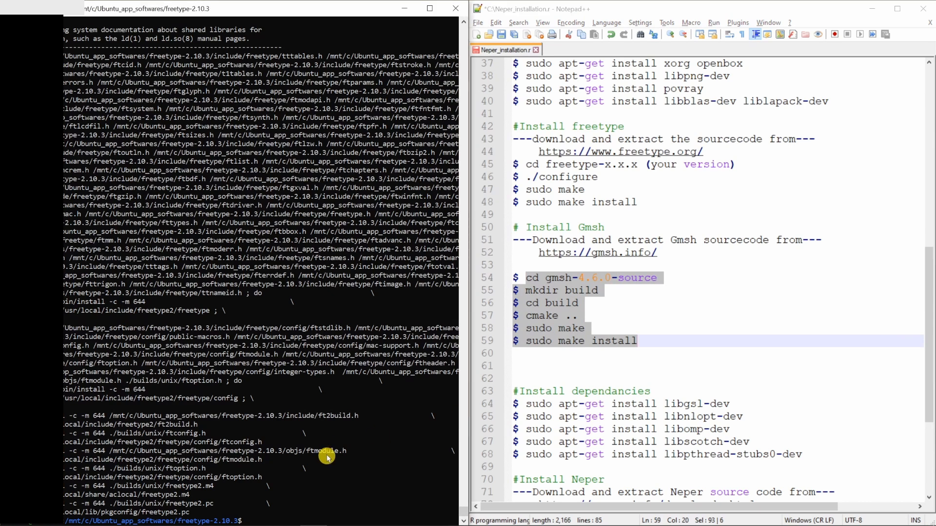
pyautogui.write('cd ..')
pyautogui.write('cd build')
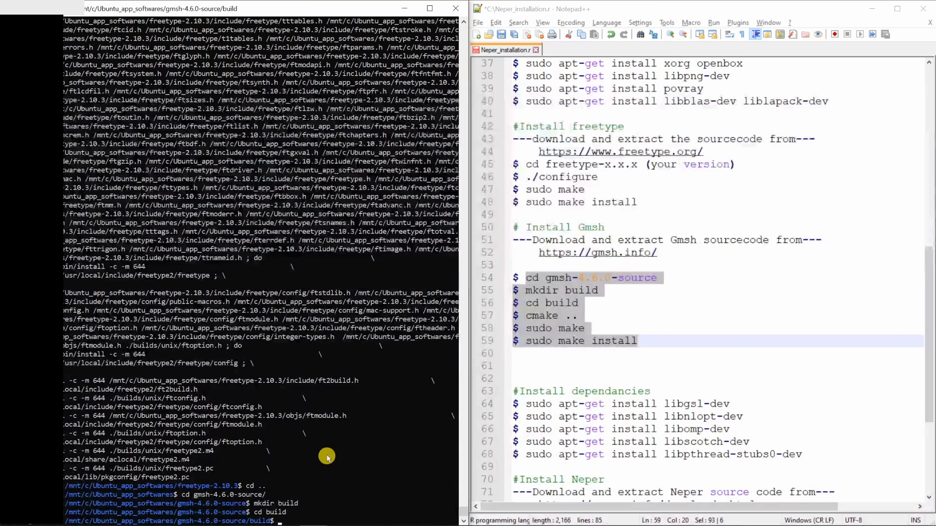
pyautogui.write('cmake')
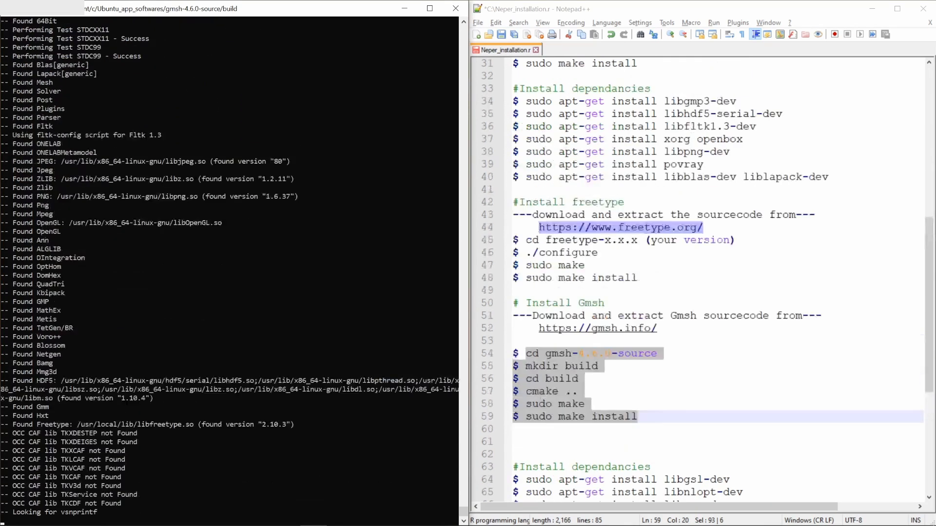
# Step: Run cmake .. and review the configuration output until build files are written
pyautogui.scroll(-3)
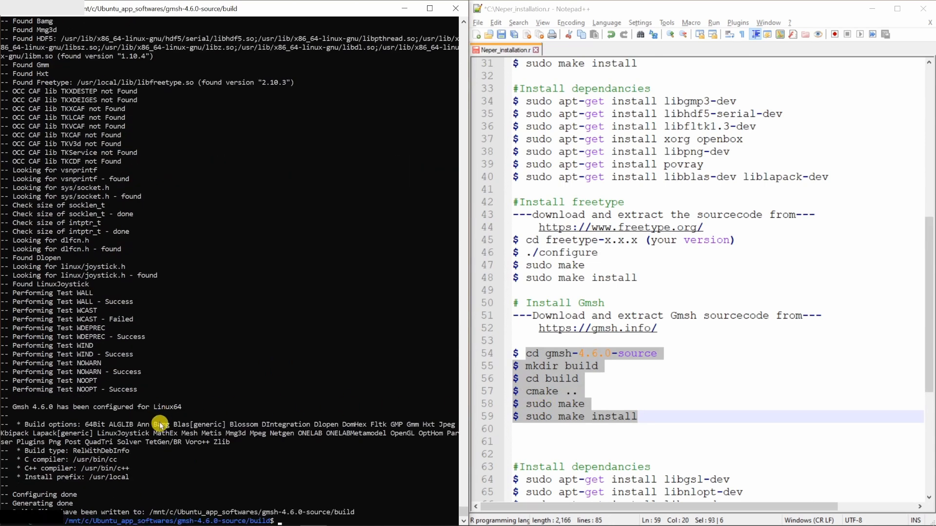
pyautogui.scroll(-3)
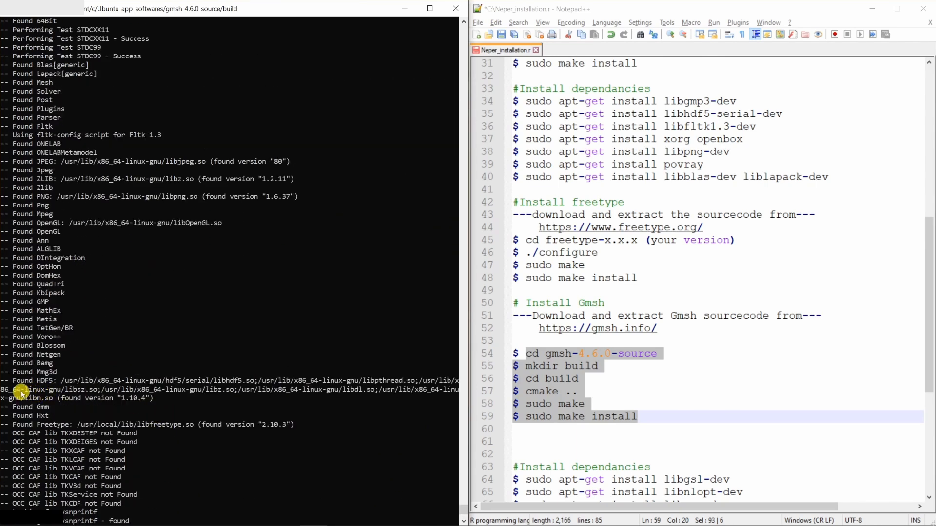
pyautogui.moveTo(106, 342)
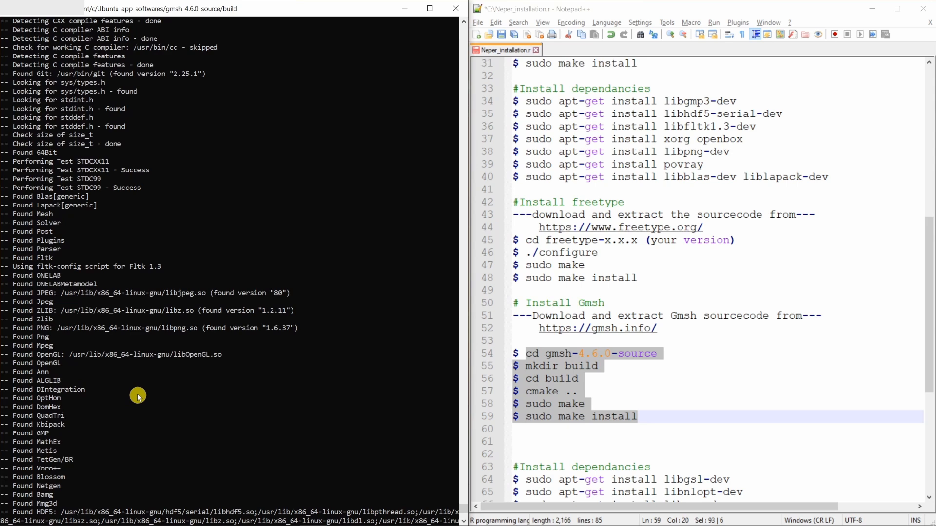
pyautogui.scroll(-3)
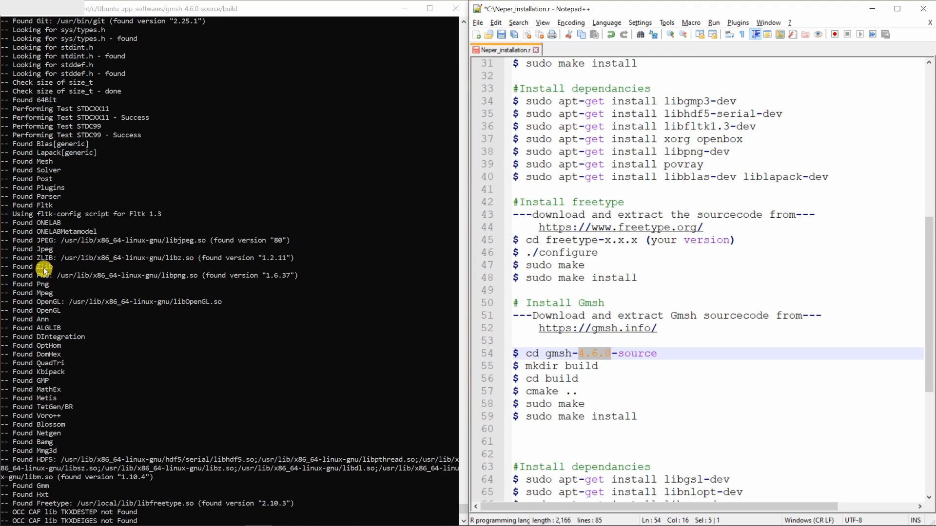
pyautogui.scroll(-3)
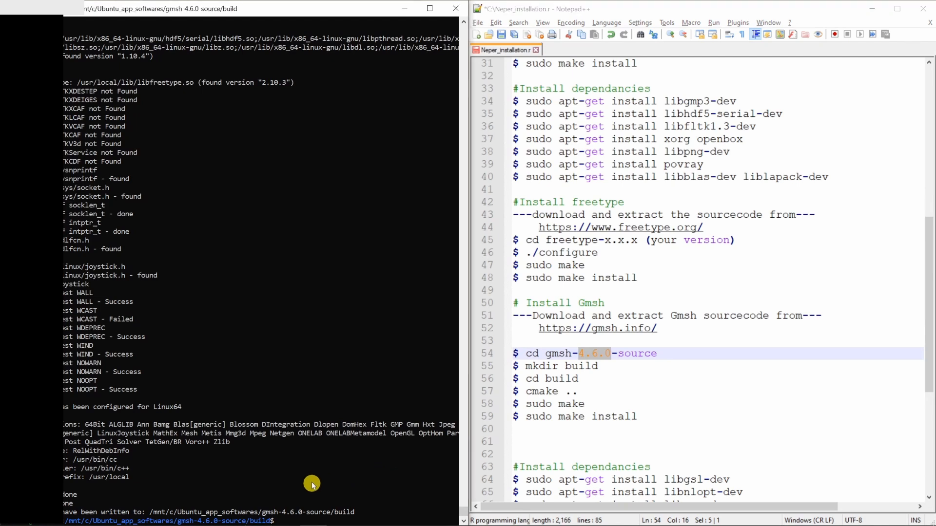
# Step: Compile Gmsh with sudo make until the gmsh executable target is built
pyautogui.write('sudo')
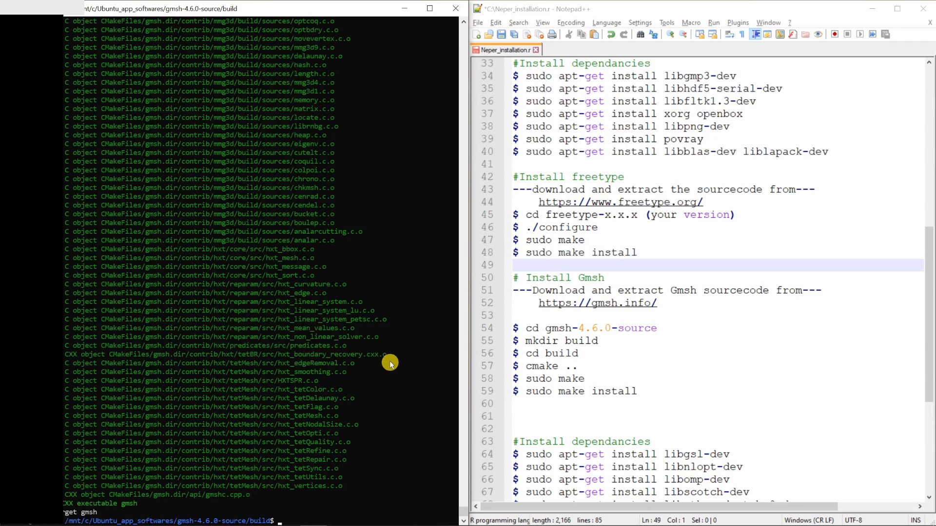
pyautogui.moveTo(438, 389)
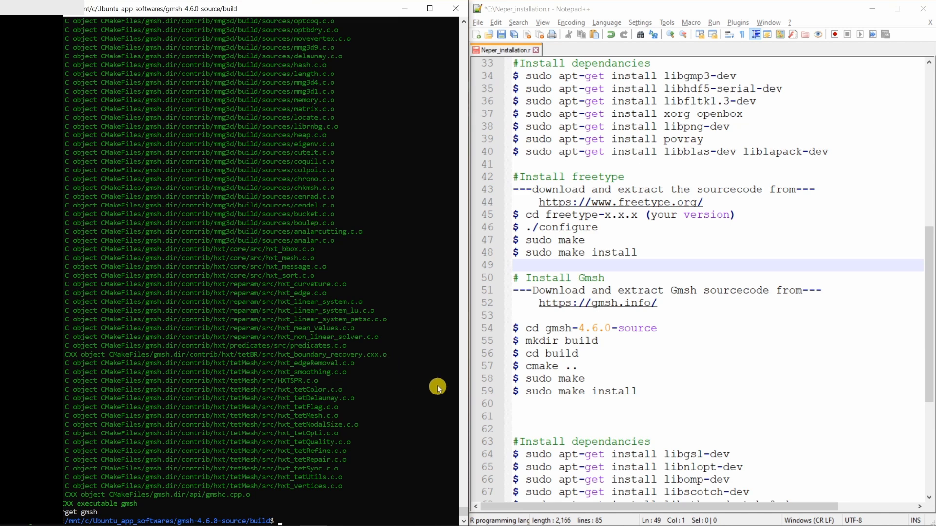
pyautogui.moveTo(383, 458)
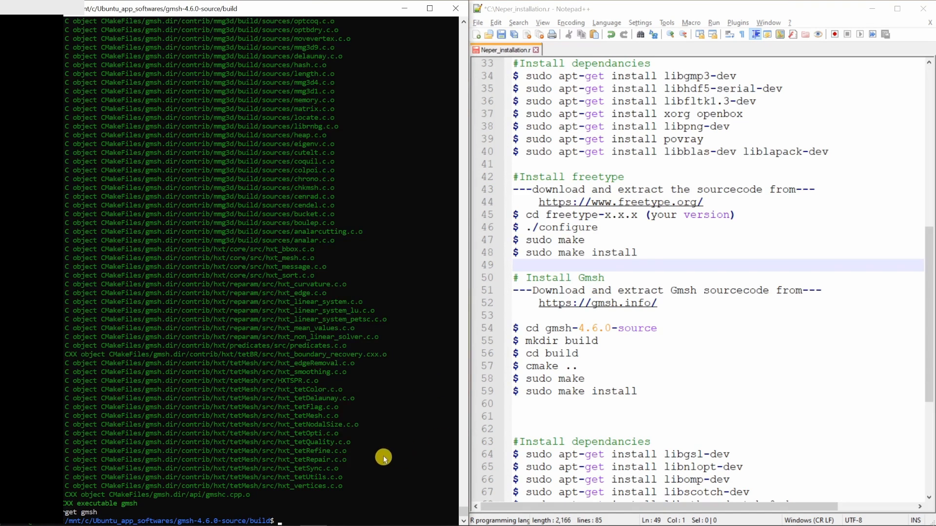
# Step: Install Gmsh under /usr/local with sudo make install and check gmsh --version
pyautogui.write('sudo make install')
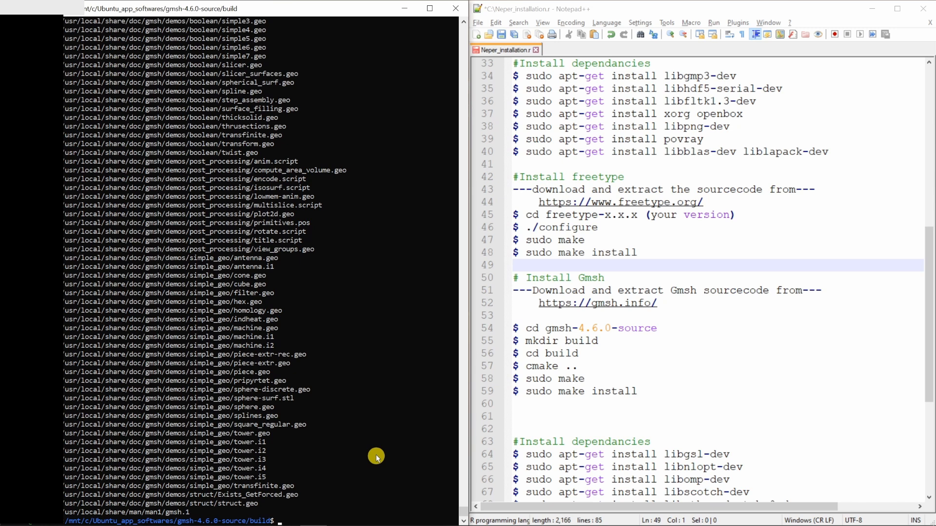
pyautogui.write('gmsh')
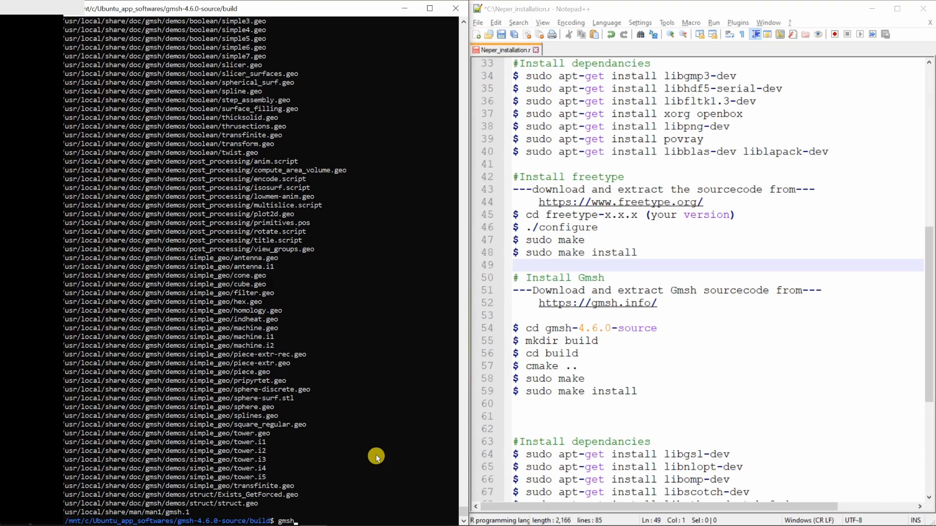
pyautogui.write('--vers')
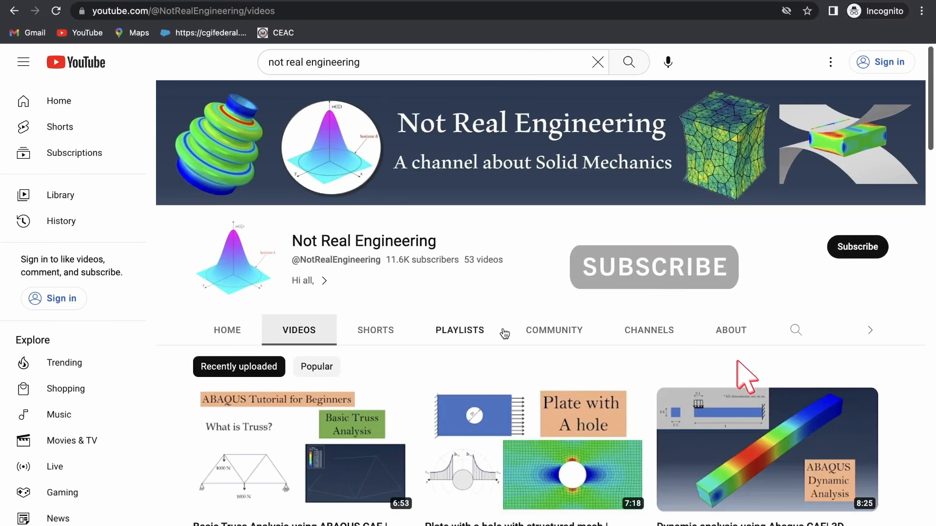
pyautogui.moveTo(484, 366)
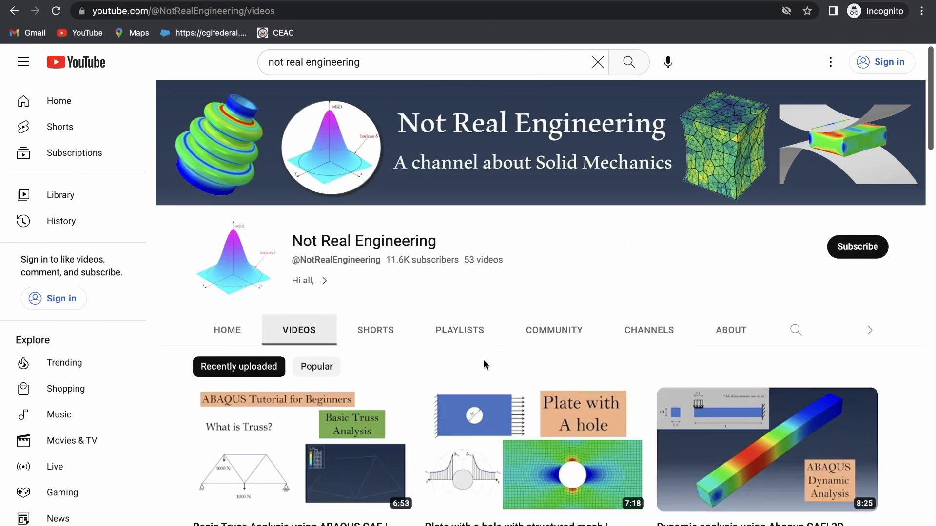
# Step: Browse the Not Real Engineering channel's playlists and go to its GitHub profile
pyautogui.click(459, 331)
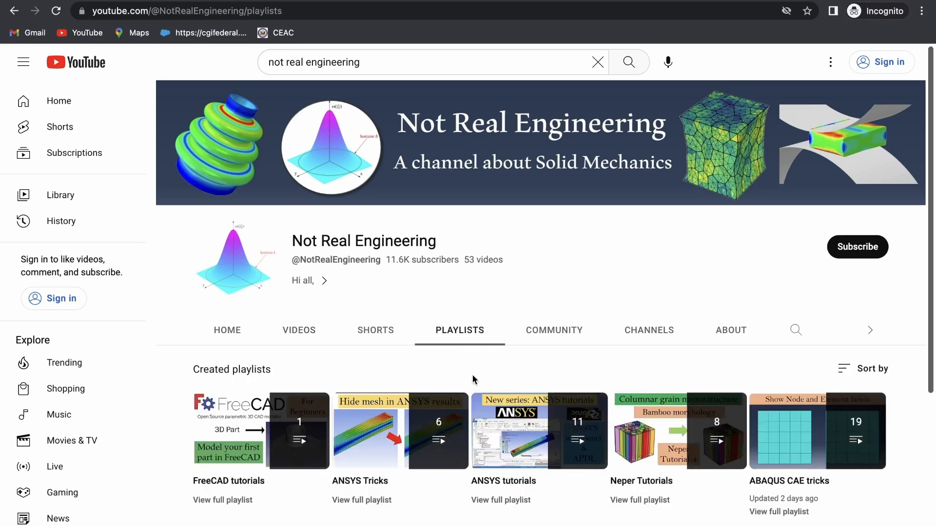
pyautogui.scroll(-3)
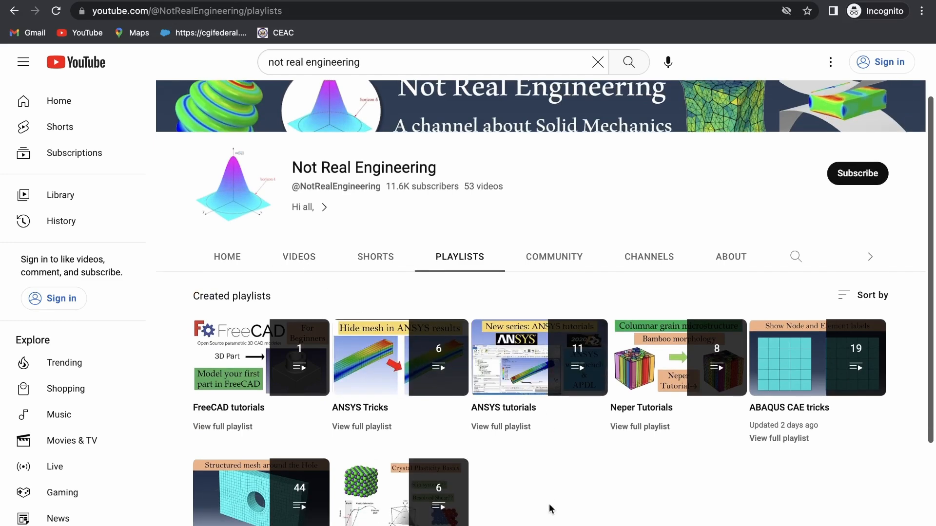
pyautogui.moveTo(538, 357)
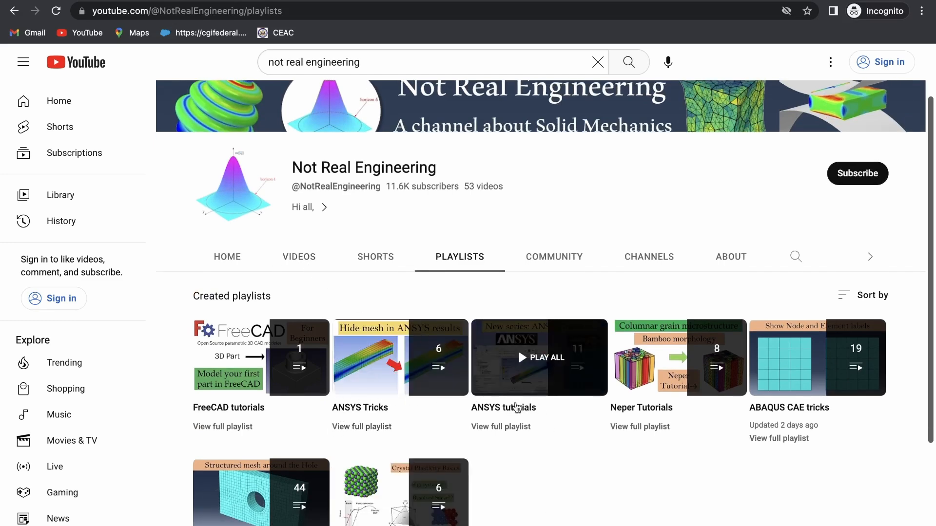
pyautogui.scroll(-3)
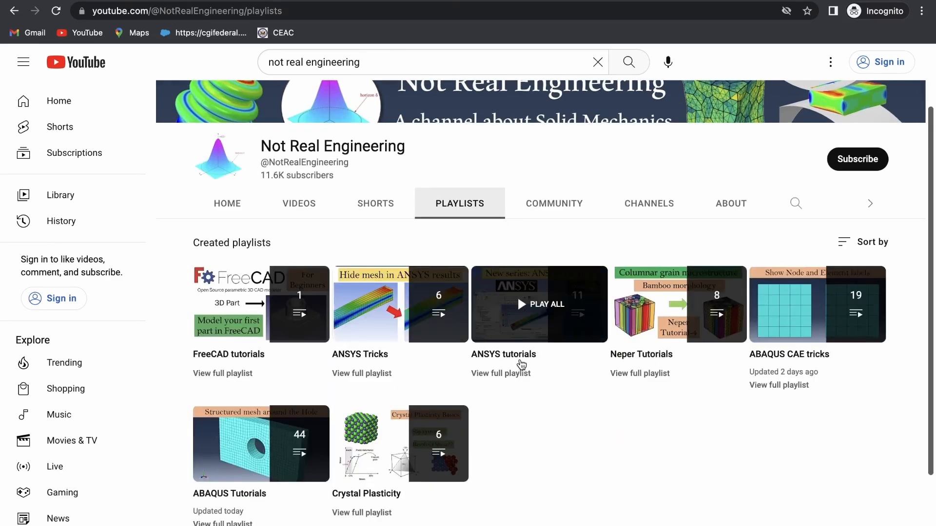
pyautogui.click(539, 304)
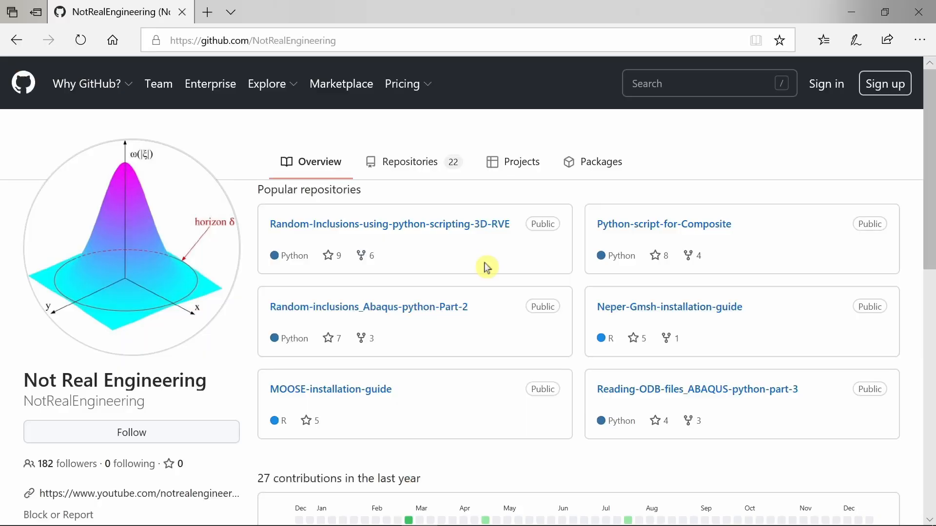
pyautogui.moveTo(455, 264)
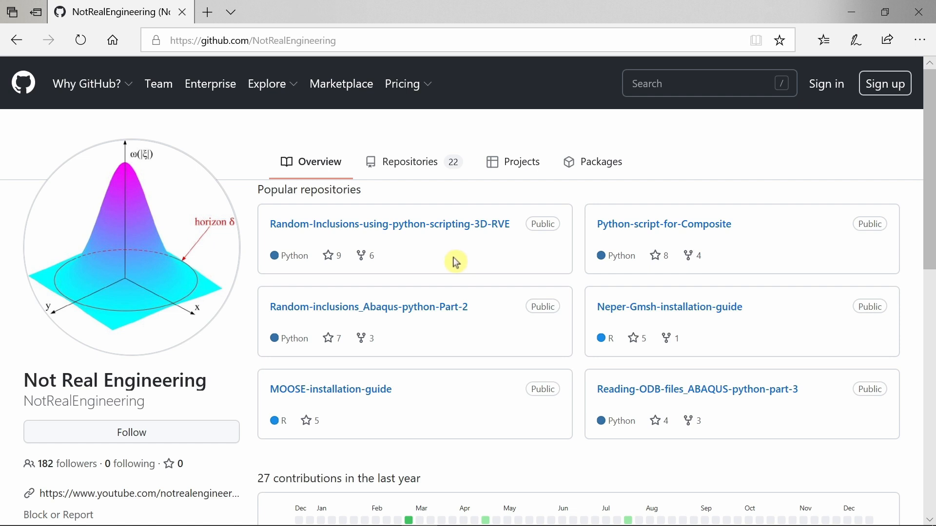
pyautogui.moveTo(368, 307)
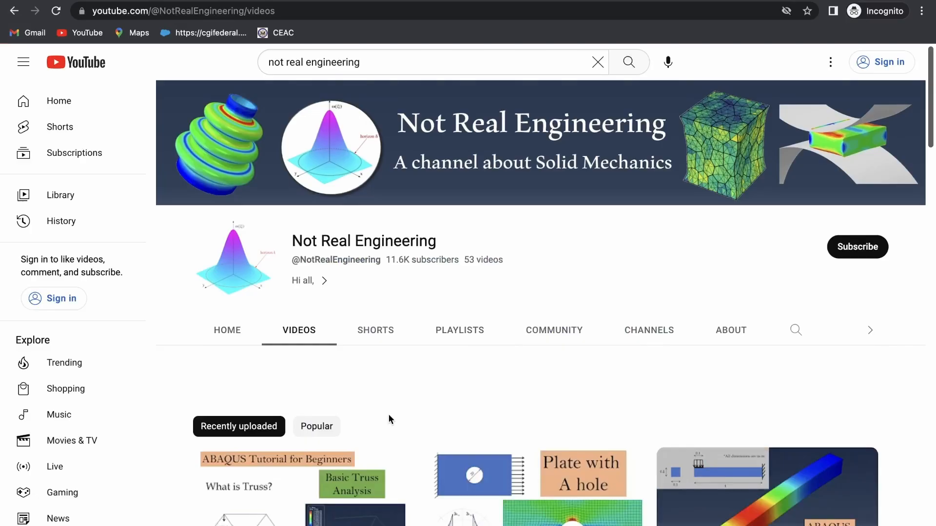
pyautogui.moveTo(390, 419)
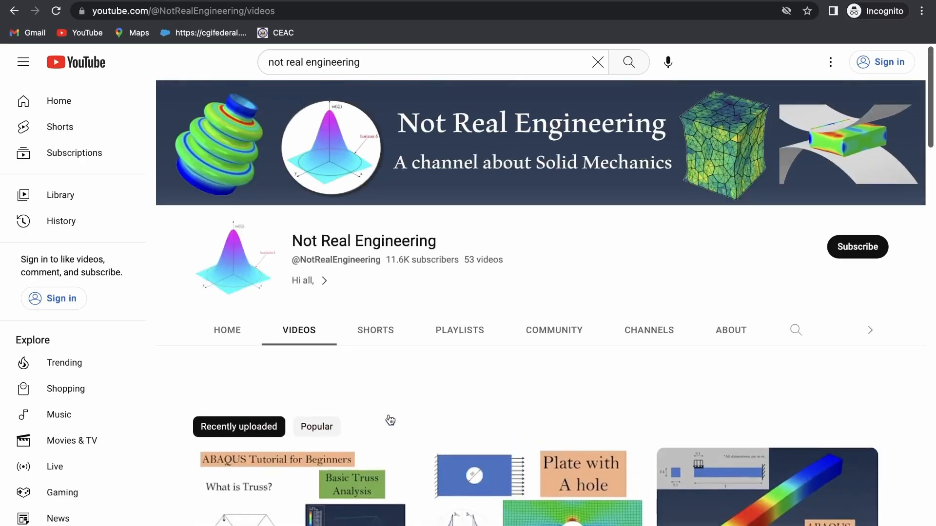
pyautogui.moveTo(389, 420)
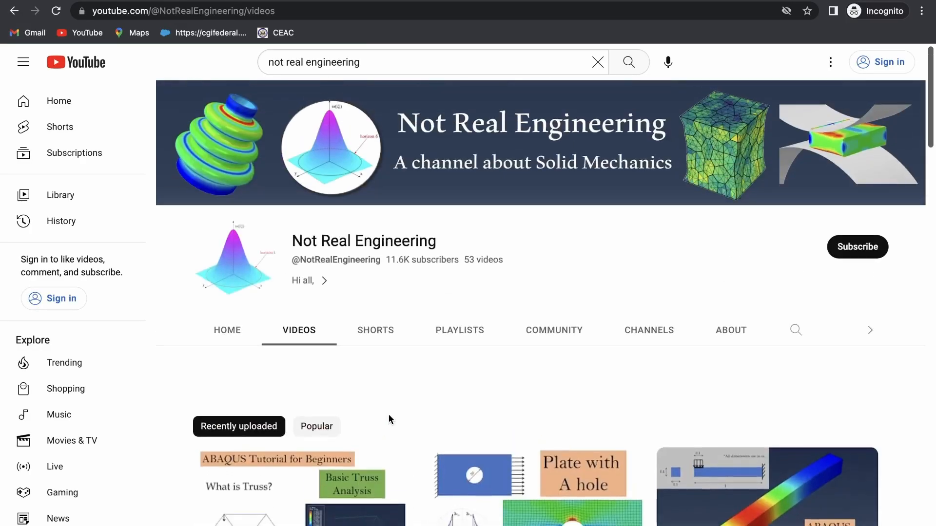